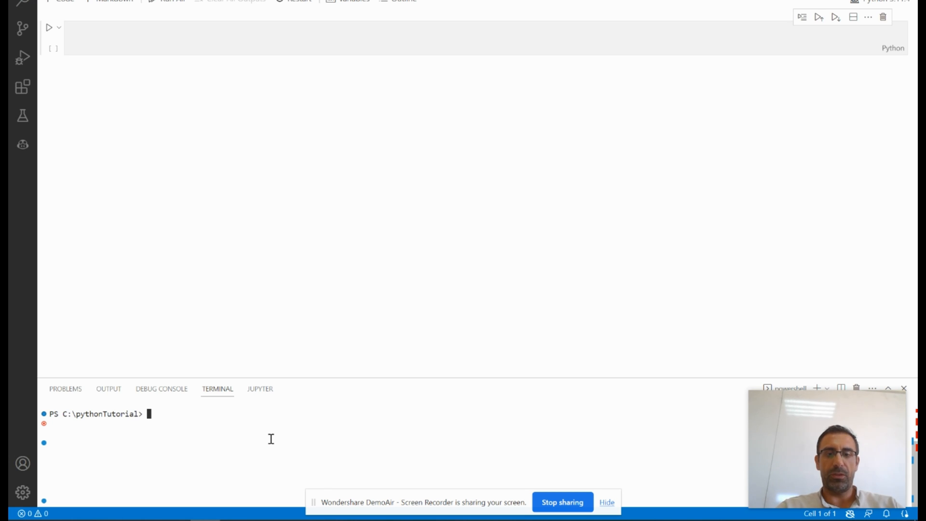
- Run pip install pyodbc in the terminal, which reports the requirement already satisfied
{"action": "type", "text": "pip install pyo"}
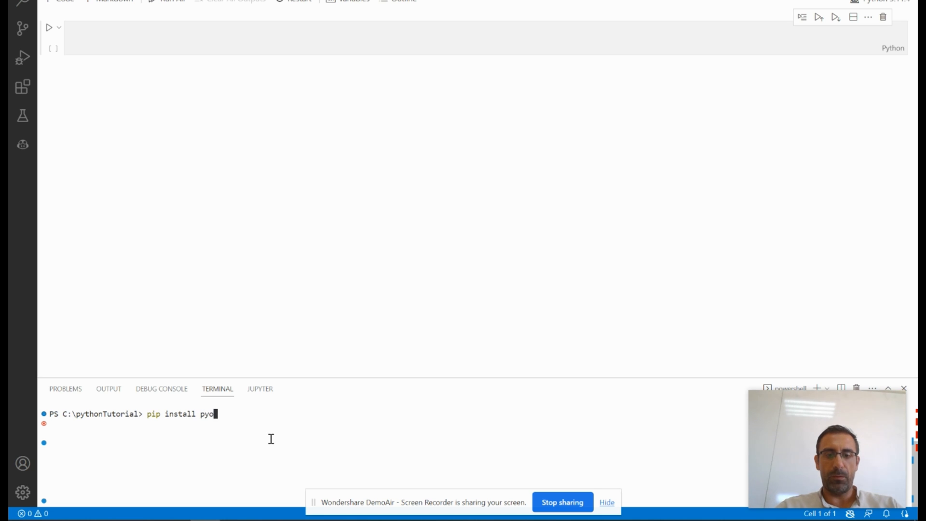
{"action": "type", "text": "bc"}
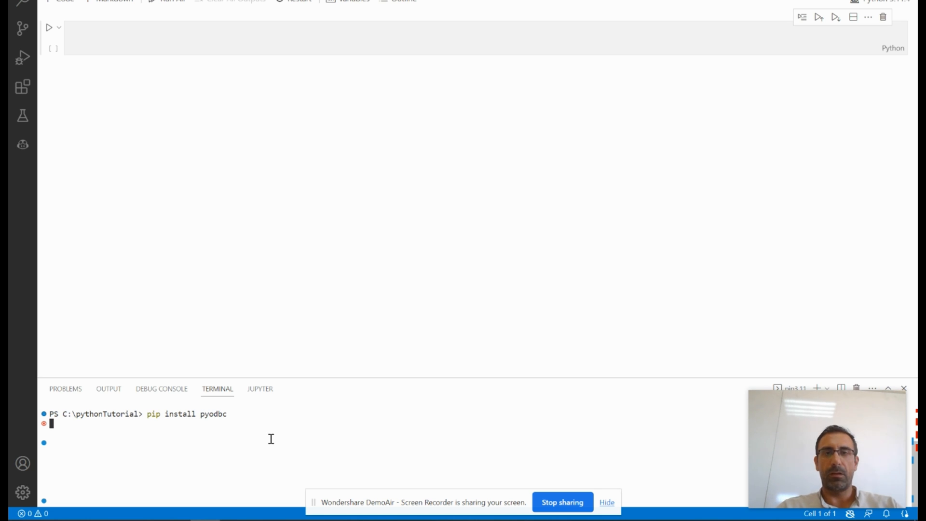
{"action": "key", "text": "Enter"}
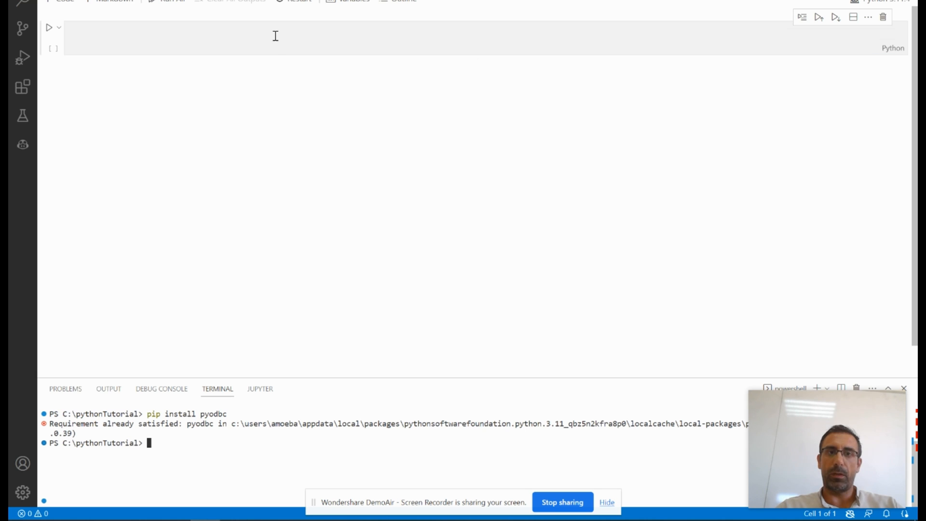
- Add import pyodbc and begin the def get_data_from_sql() signature on the next line
{"action": "type", "text": "import pyodbc"}
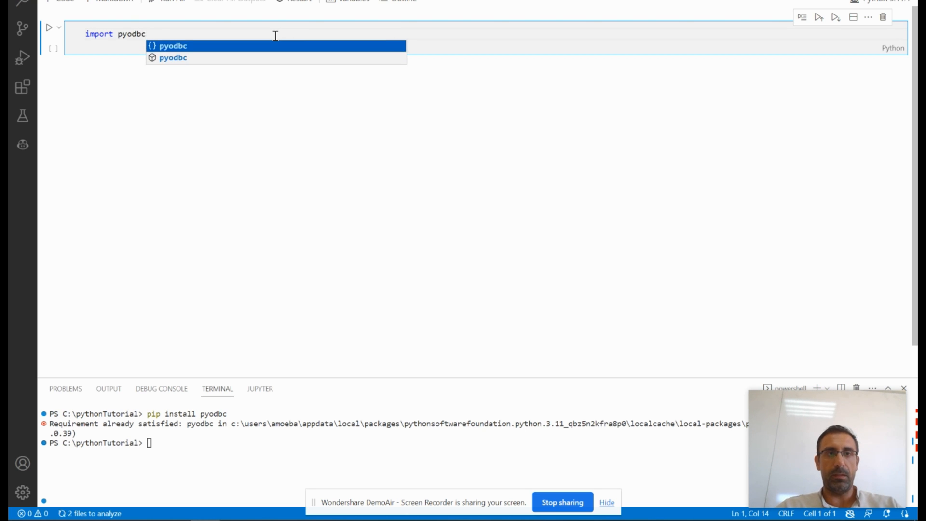
{"action": "key", "text": "Enter"}
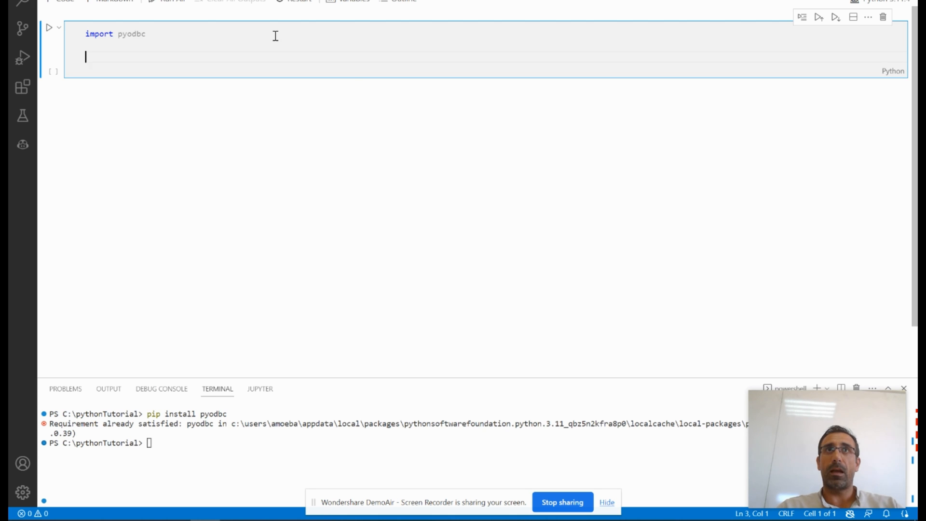
{"action": "type", "text": "def get"}
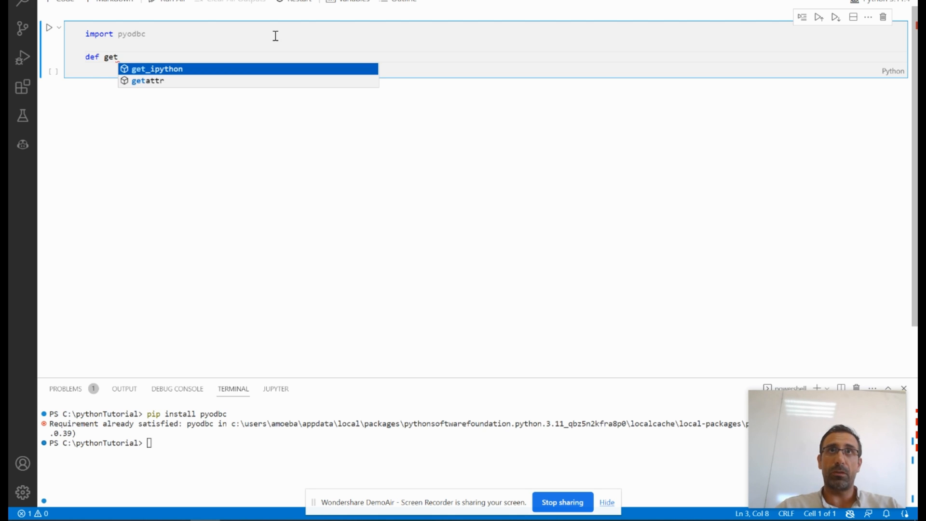
{"action": "type", "text": "_data_"}
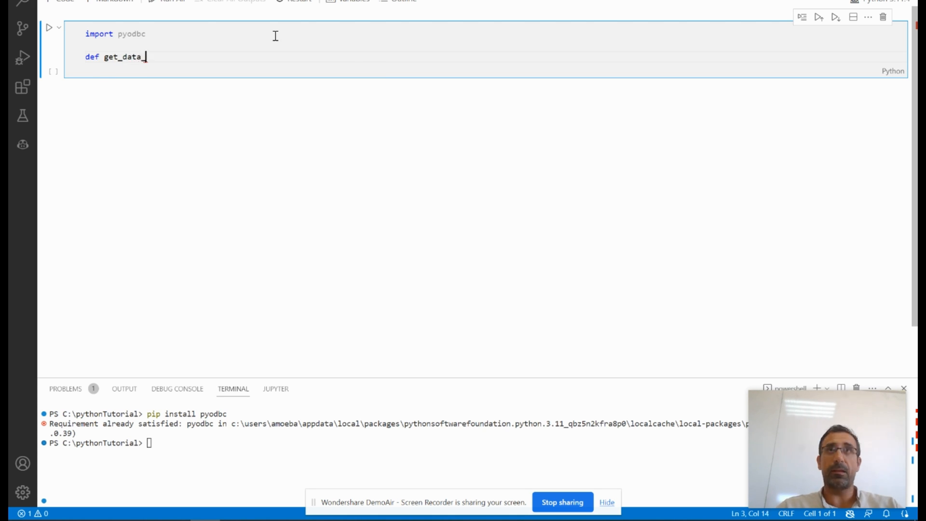
{"action": "type", "text": "from_sq"}
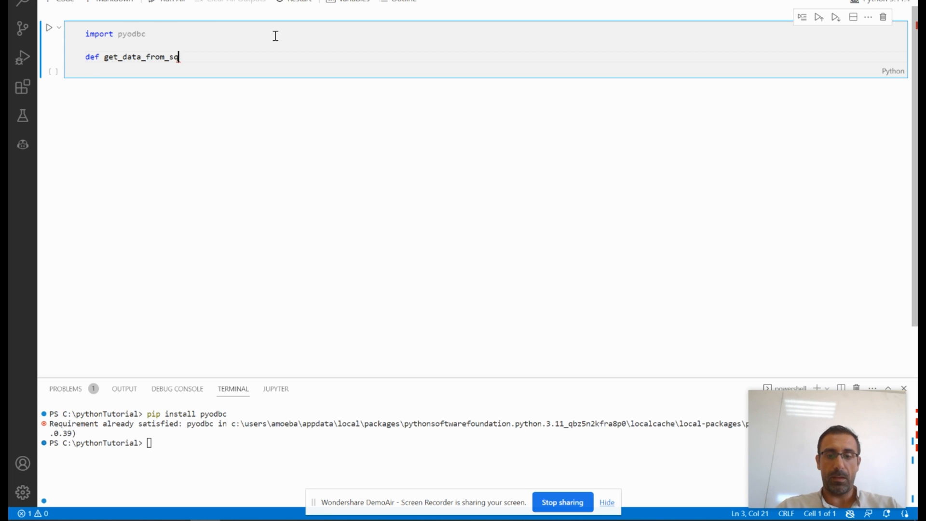
{"action": "type", "text": "l()"}
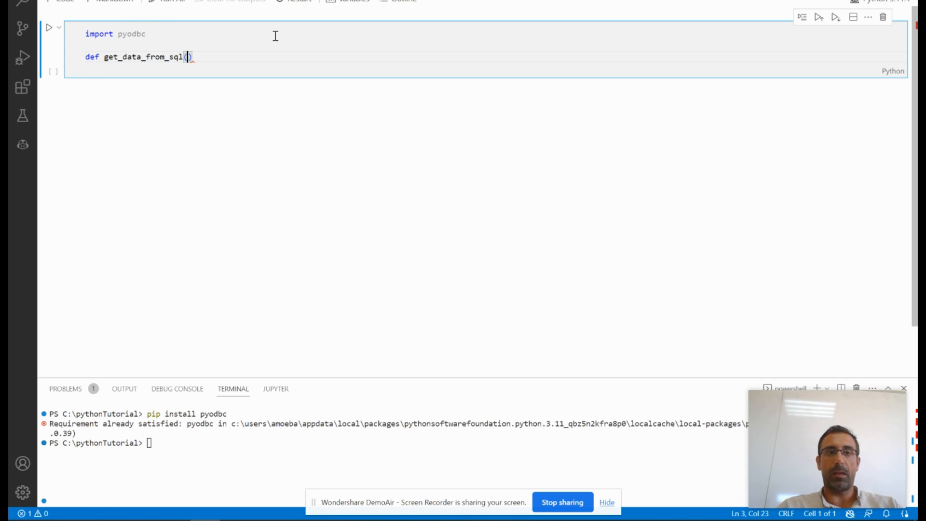
- Give get_data_from_sql the parameters server, databasename, username, password and query
{"action": "type", "text": "serevr"}
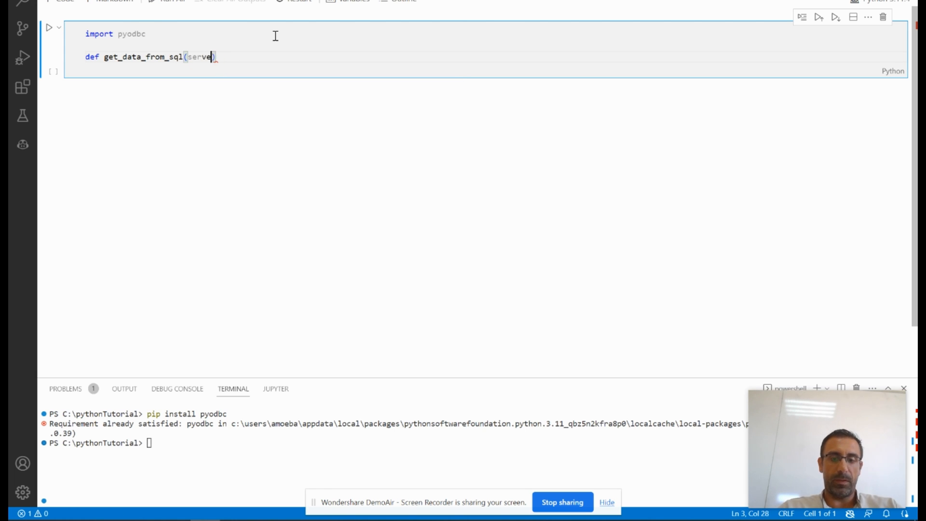
{"action": "type", "text": ", databasename,"}
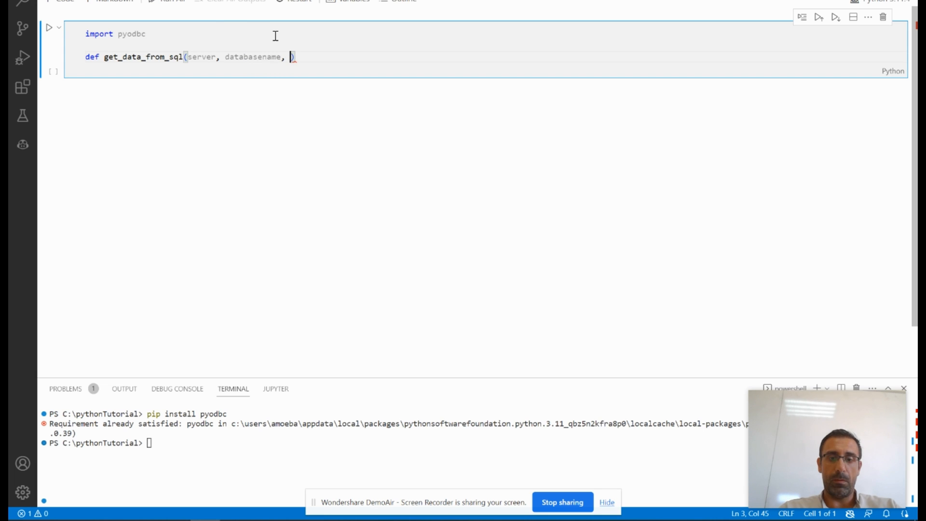
{"action": "type", "text": "username,"}
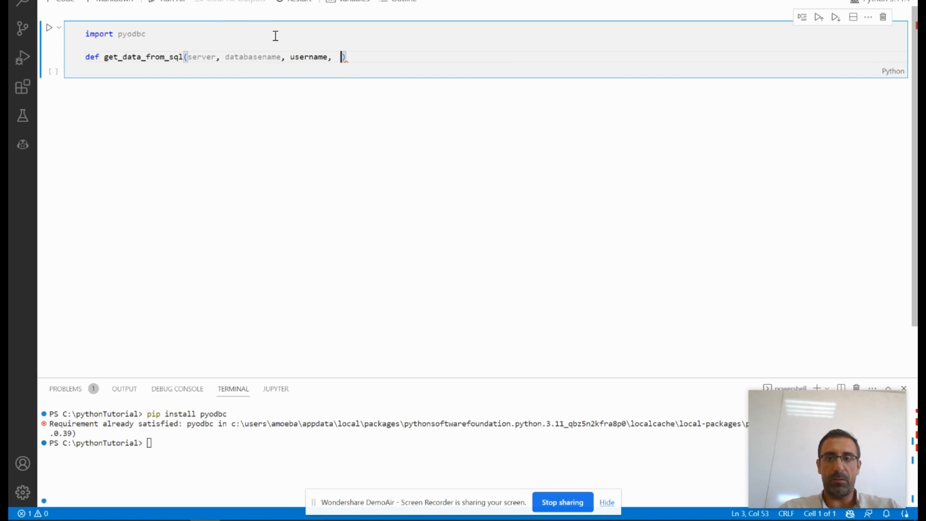
{"action": "type", "text": "password"}
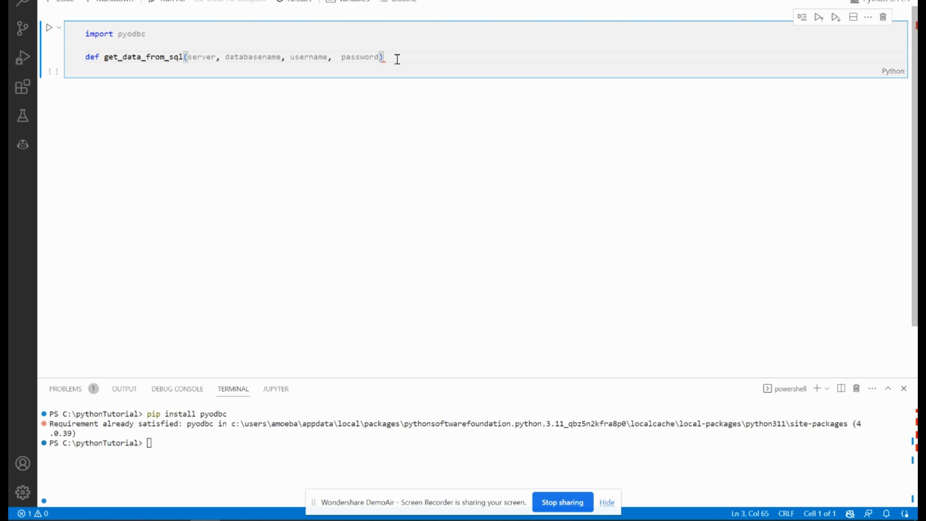
{"action": "double_click", "coordinate": [360, 57]}
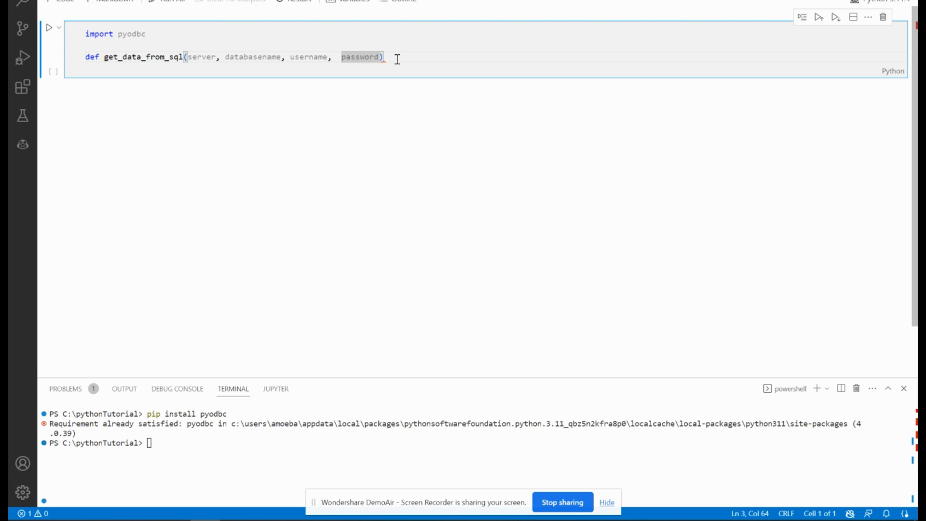
{"action": "type", "text": ", qu"}
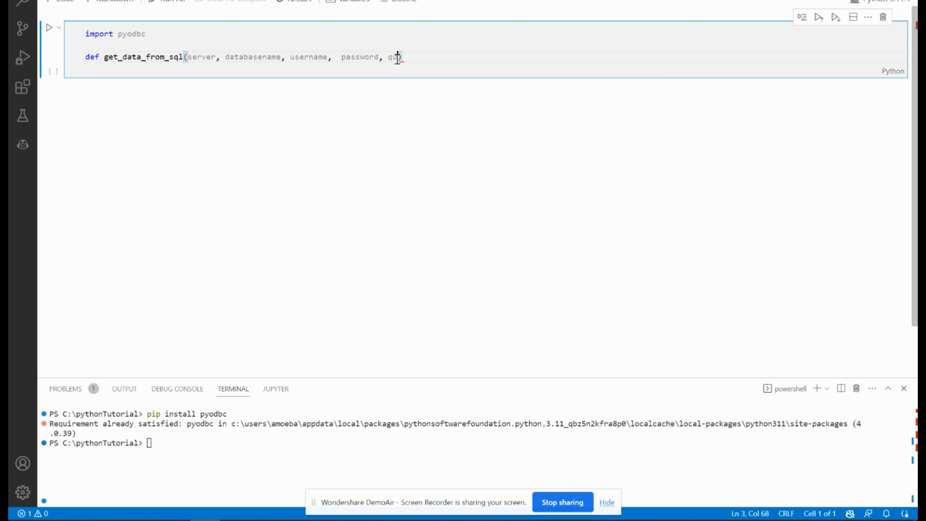
{"action": "type", "text": "ry)"}
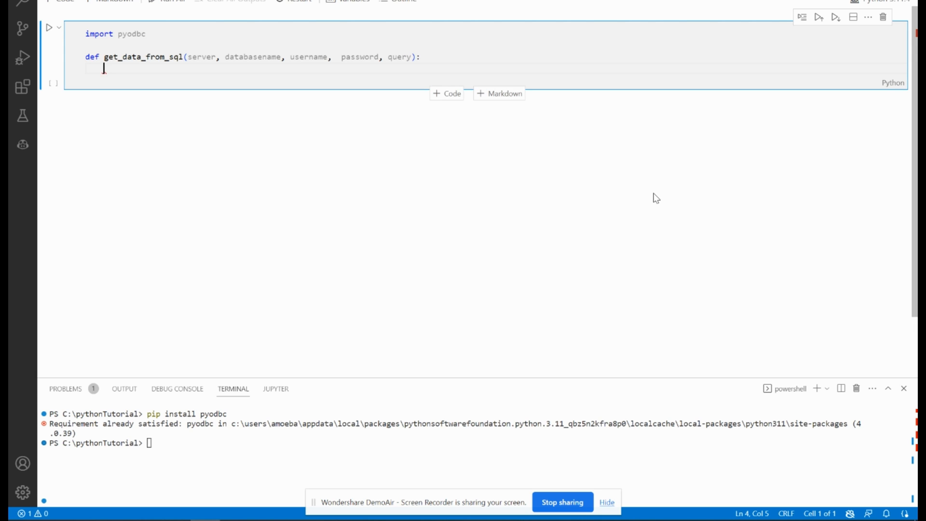
- Start a try block with a 'set up the connection string' comment and the connection_string = assignment
{"action": "type", "text": "try:"}
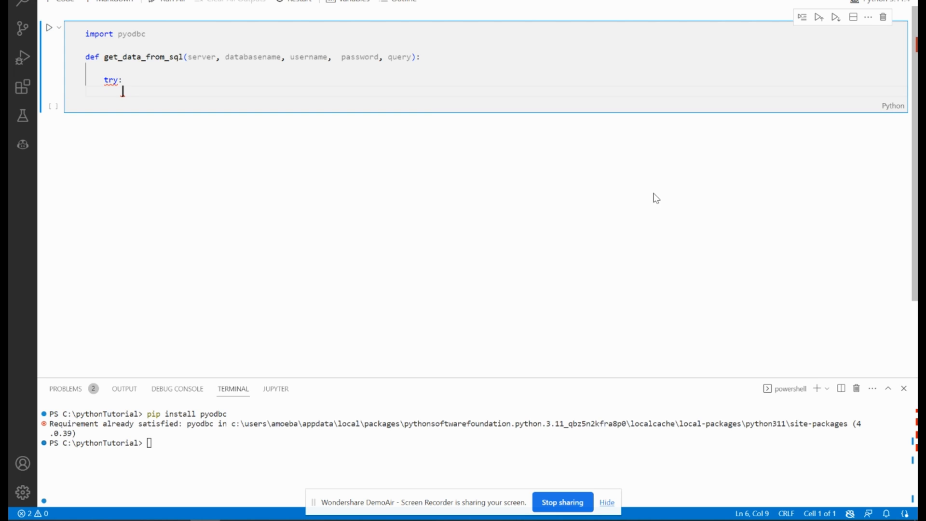
{"action": "type", "text": "#set up"}
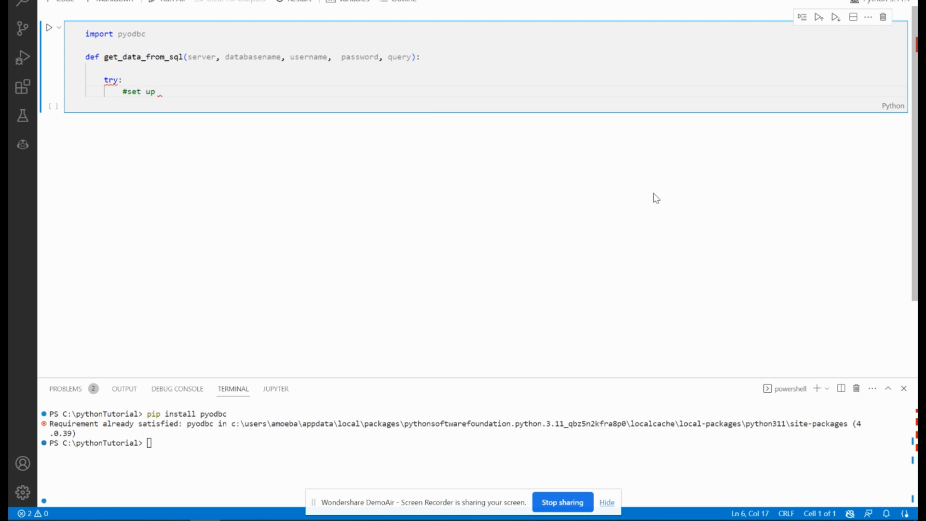
{"action": "type", "text": "the connection"}
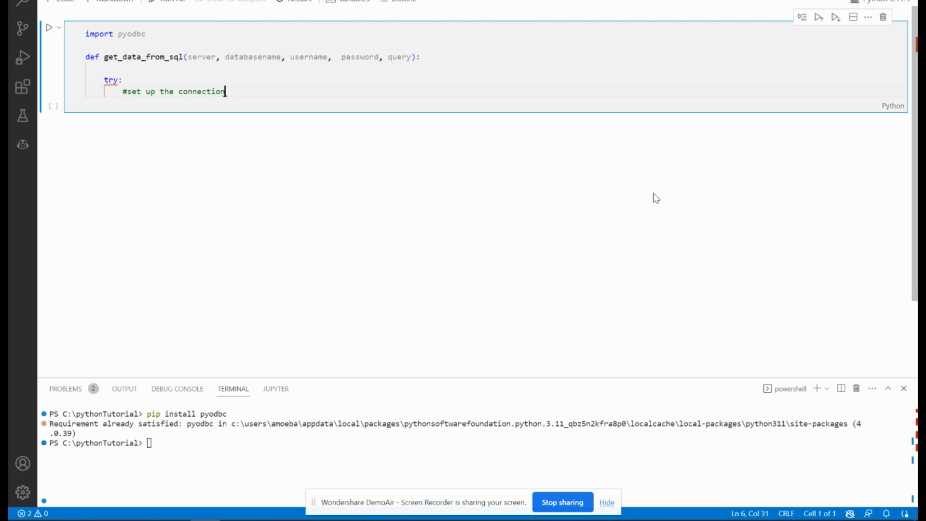
{"action": "type", "text": "string"}
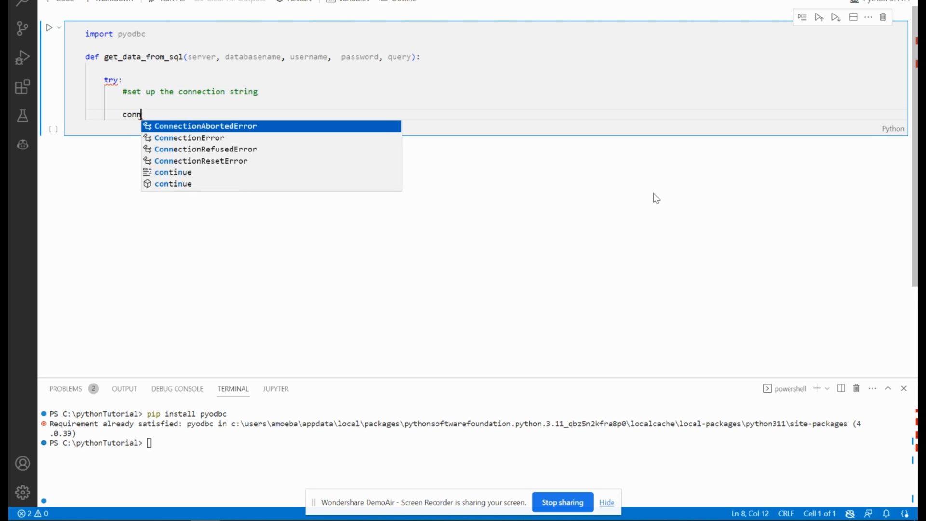
{"action": "type", "text": "ection"}
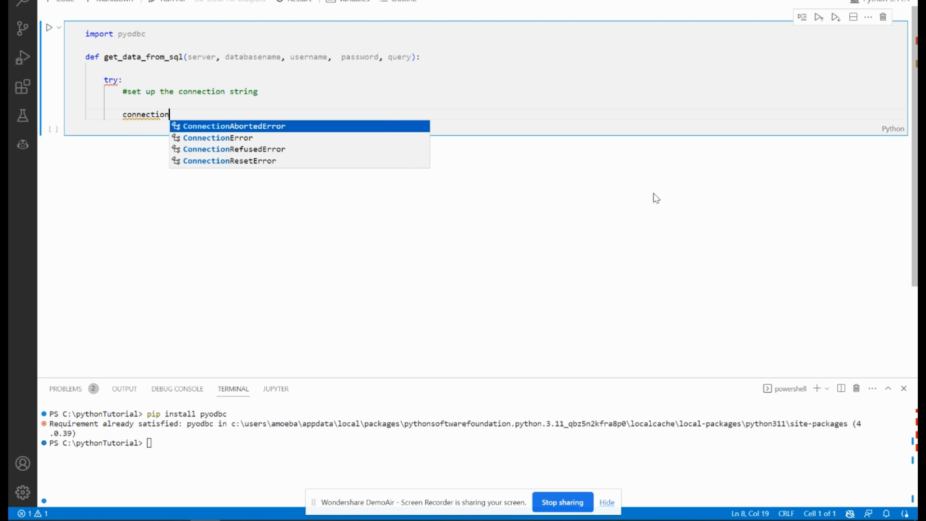
{"action": "type", "text": "_string ="}
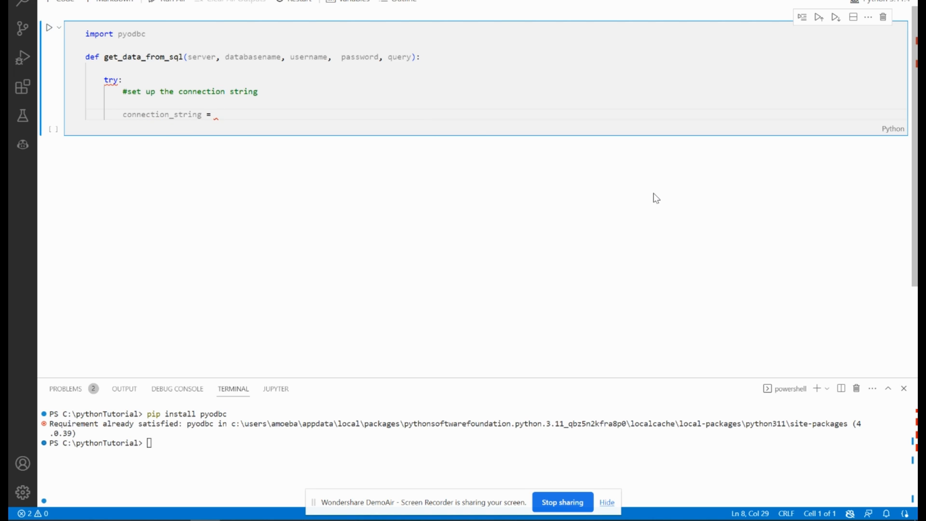
- Begin the f-string with DRIVER={{SQL Server}}; as the first field
{"action": "type", "text": "f\""}
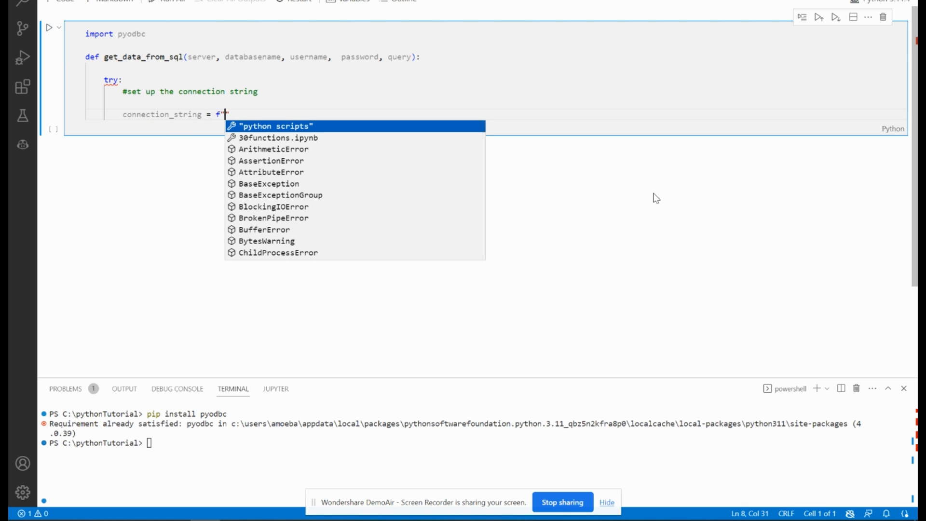
{"action": "type", "text": "\""}
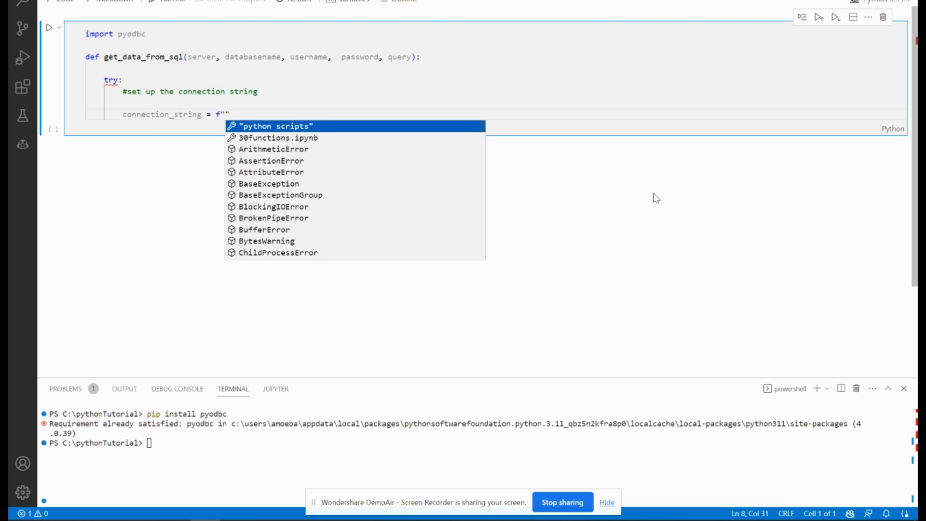
{"action": "type", "text": "DRIVER"}
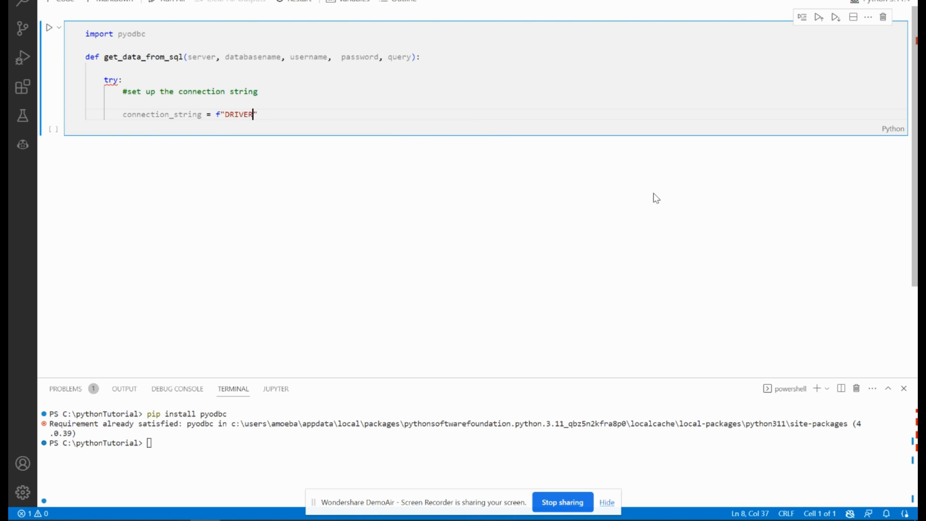
{"action": "type", "text": "={}"}
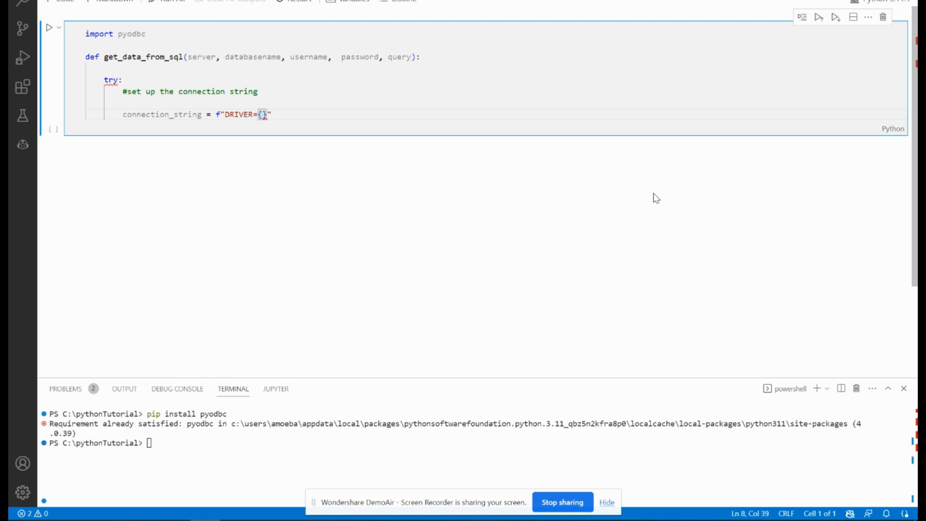
{"action": "type", "text": "\\"}
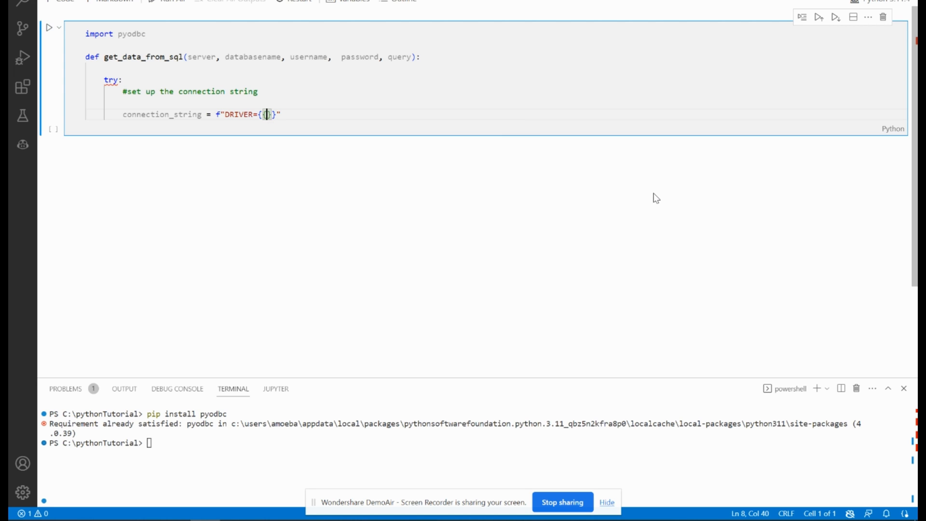
{"action": "type", "text": "Sql"}
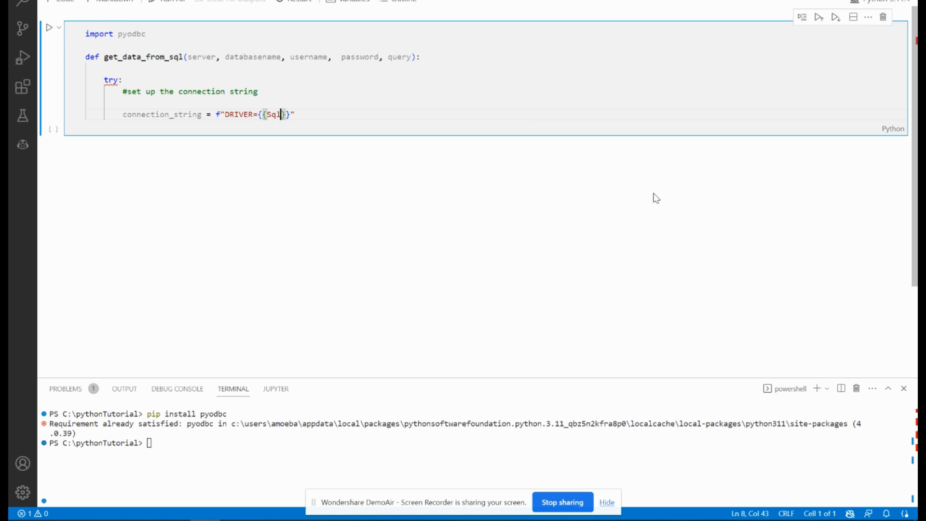
{"action": "type", "text": "Server"}
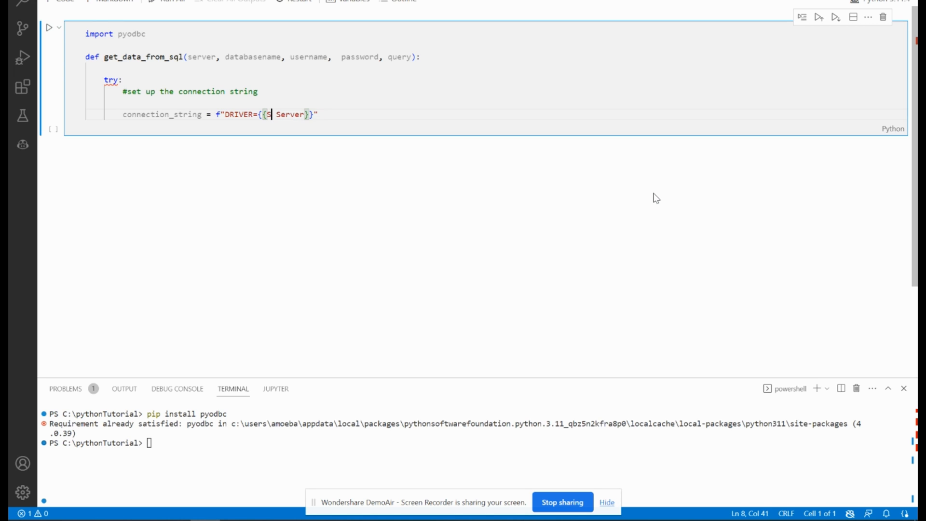
{"action": "type", "text": "QL"}
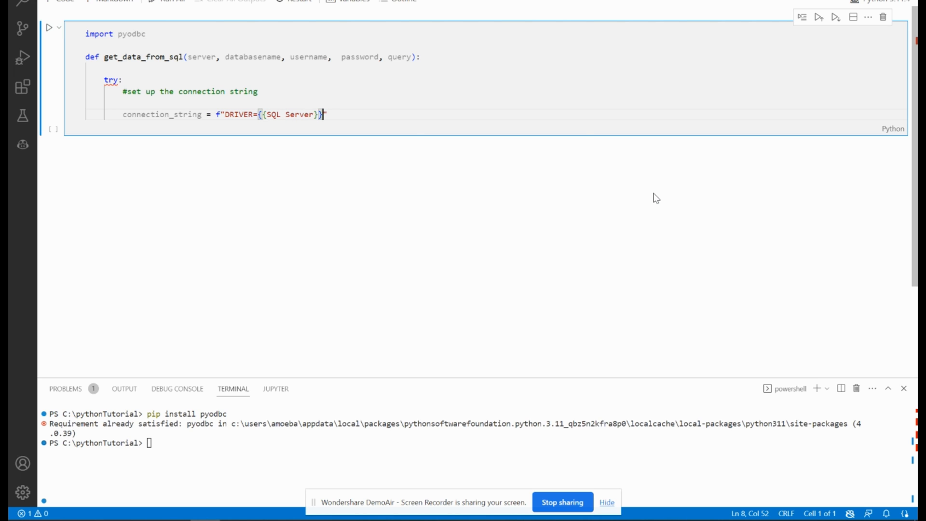
{"action": "type", "text": ";"}
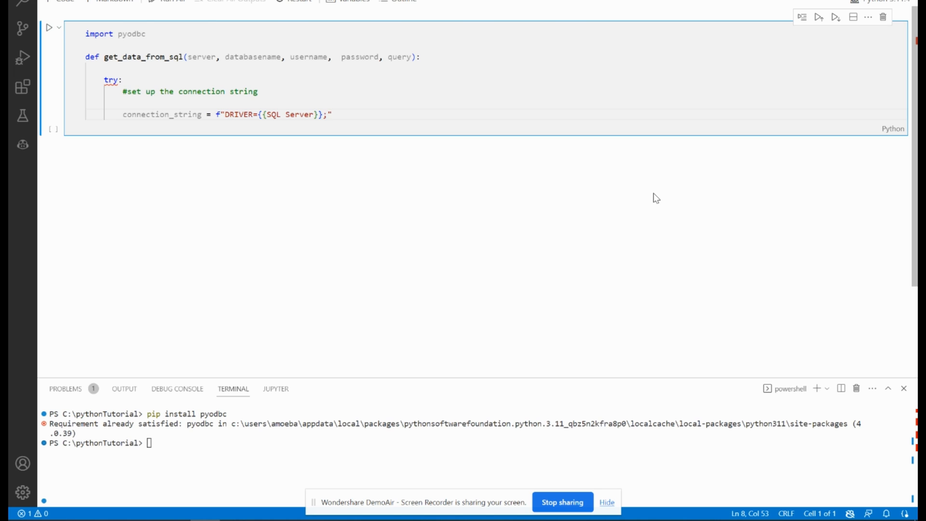
- Append SERVER={server};DATABASE={databasename};UDI={username};PWD={password} to the connection string
{"action": "type", "text": "SERVER={"}
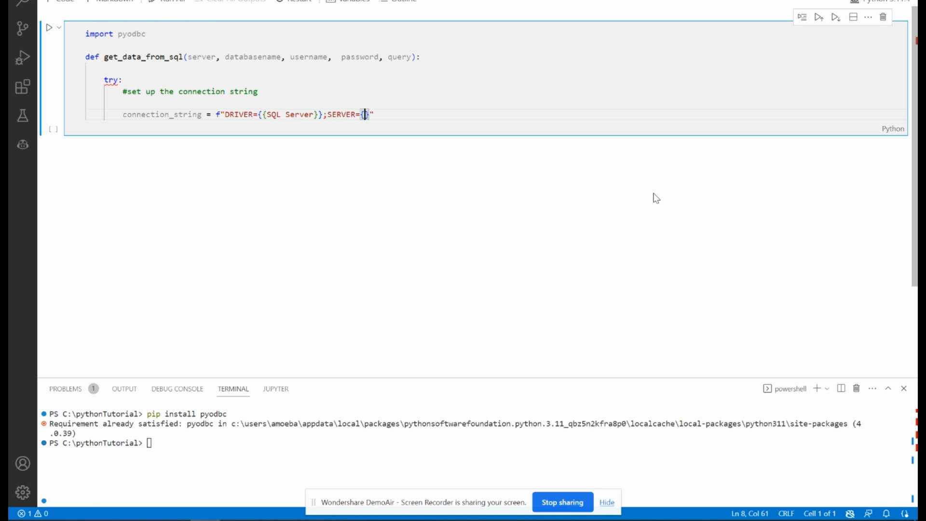
{"action": "type", "text": "server"}
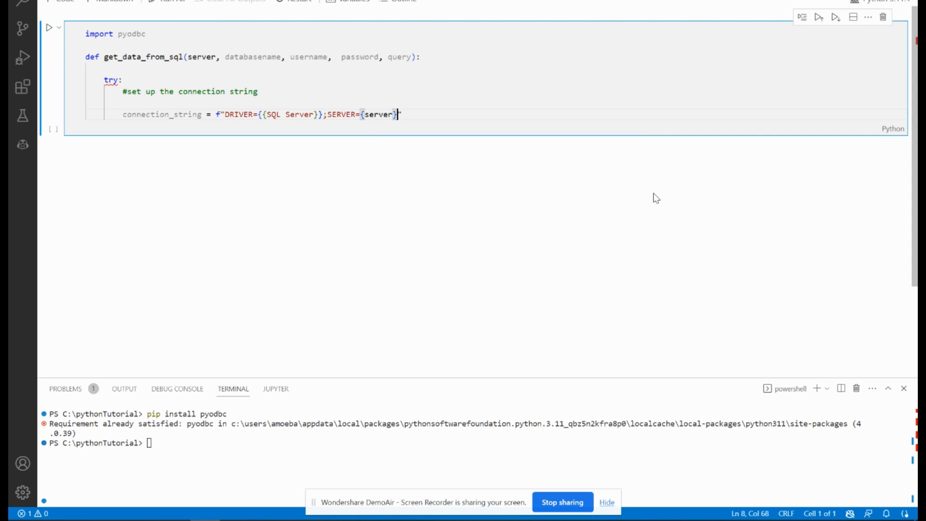
{"action": "type", "text": ";DATABAS"}
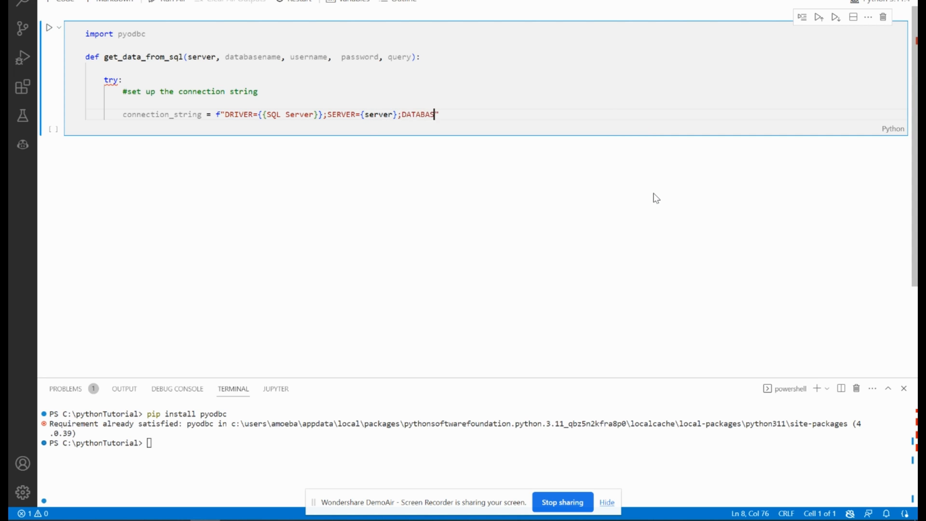
{"action": "type", "text": "E{"}
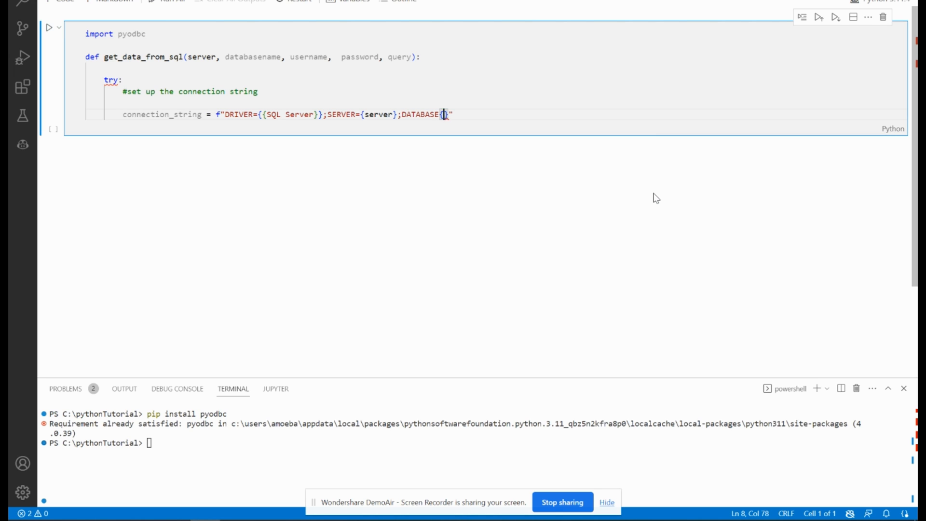
{"action": "type", "text": "{"}
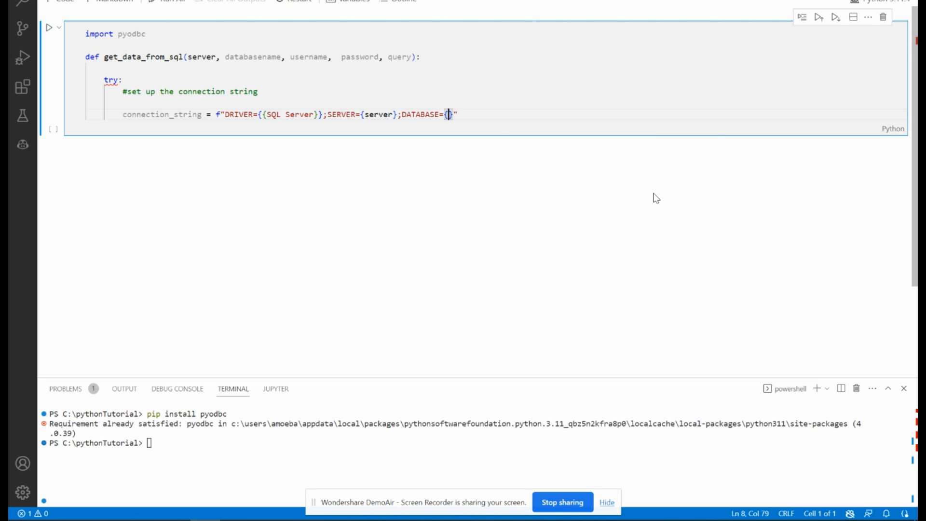
{"action": "type", "text": "databasename}"}
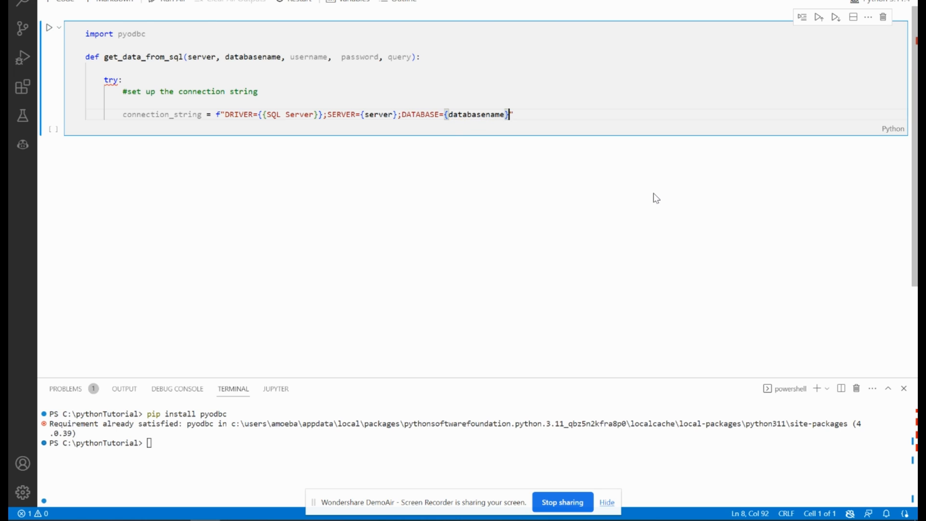
{"action": "type", "text": ";\""}
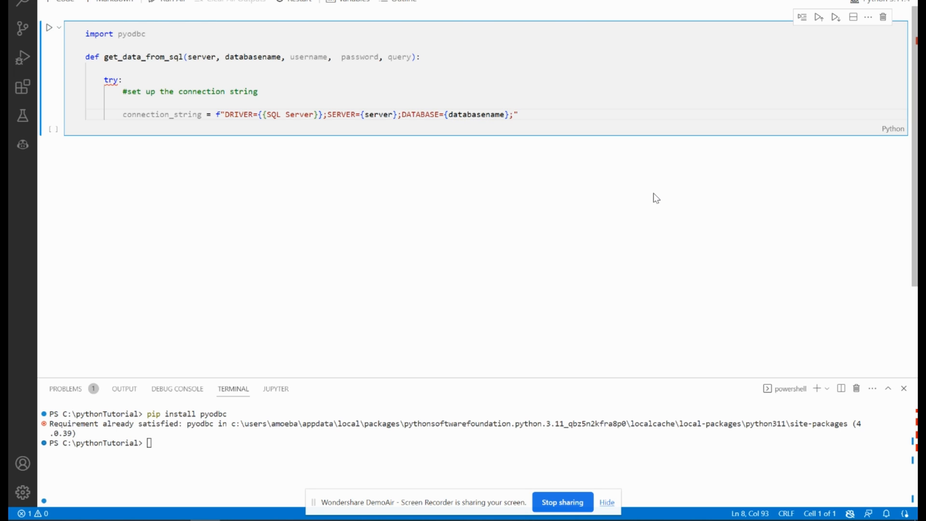
{"action": "type", "text": "UDI="}
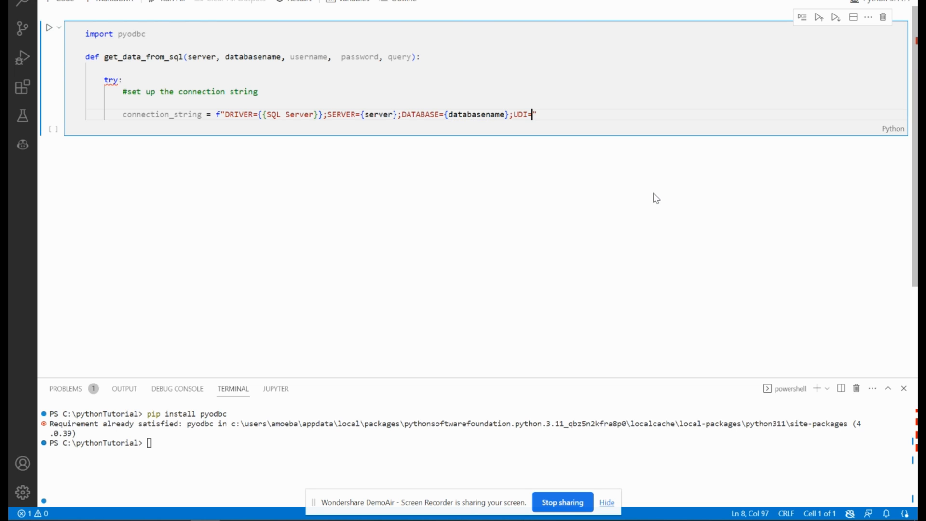
{"action": "type", "text": "{username};"}
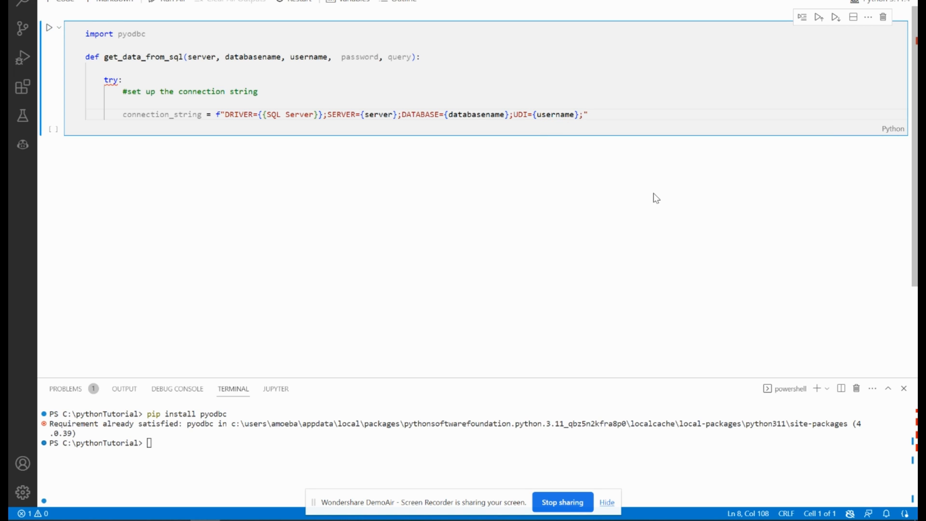
{"action": "type", "text": "PWD\""}
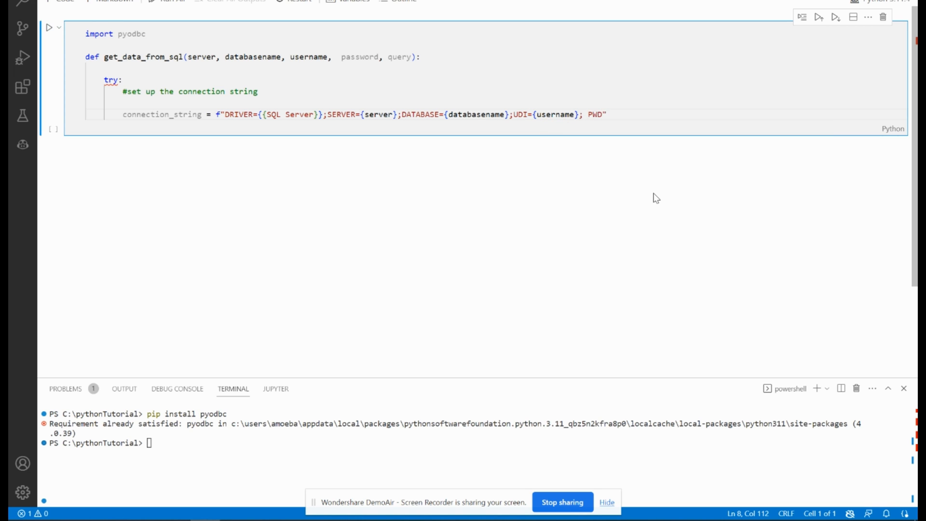
{"action": "type", "text": "{pass"}
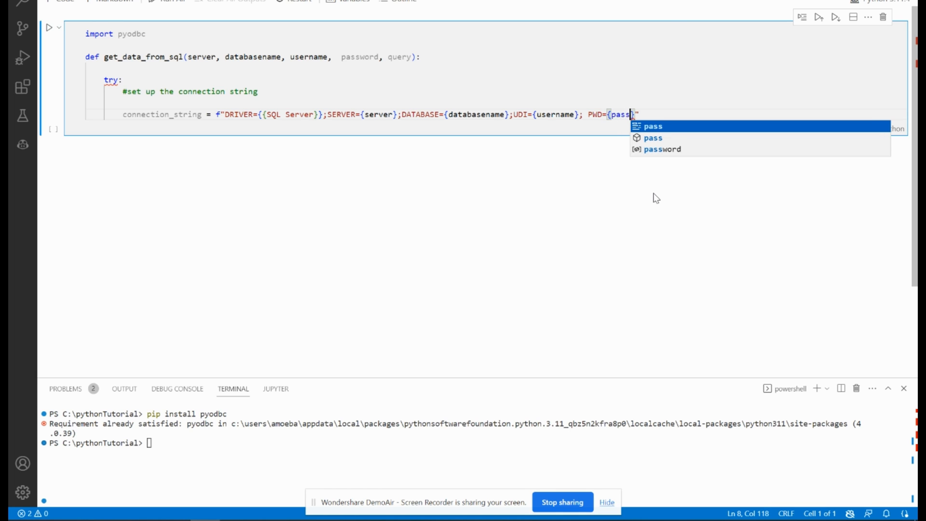
{"action": "type", "text": "word"}
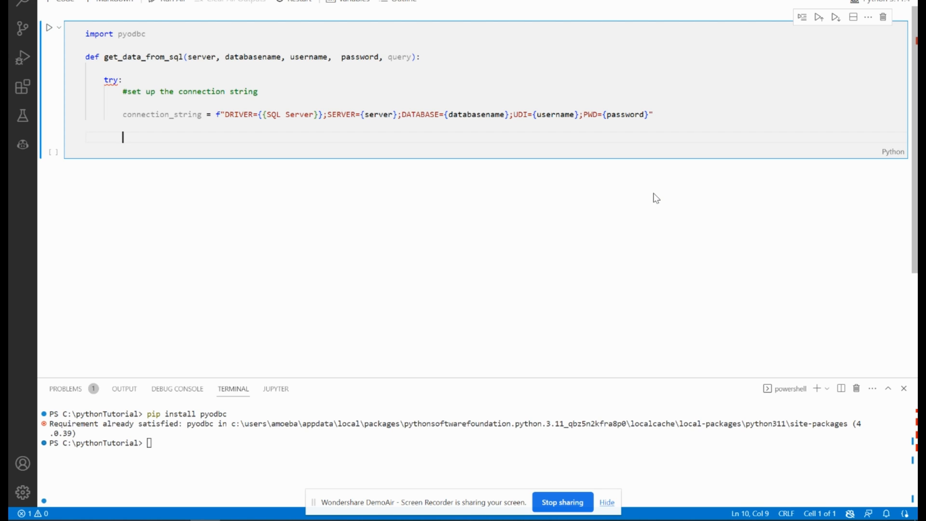
- Add a 'connect to the SQL server' comment and conn = pyodbc.connect(connection_string)
{"action": "type", "text": "#connect to t"}
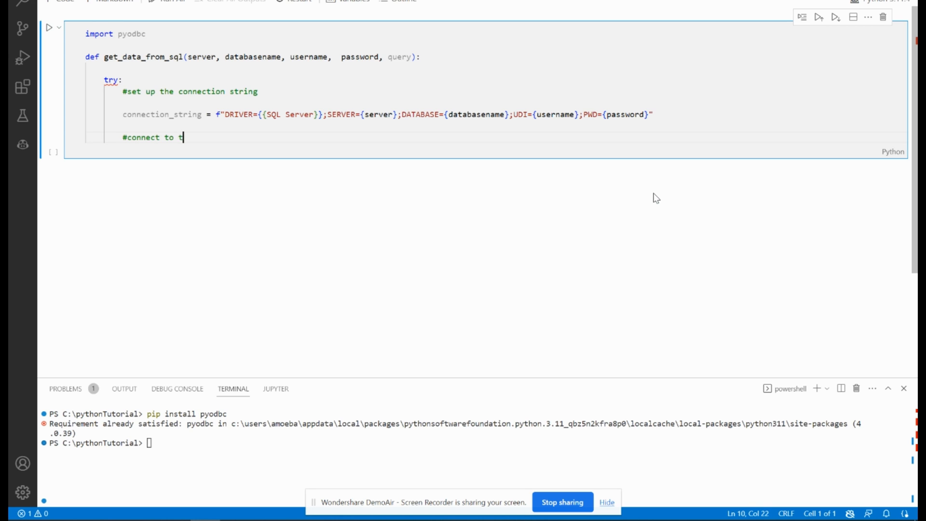
{"action": "type", "text": "he SQL server"}
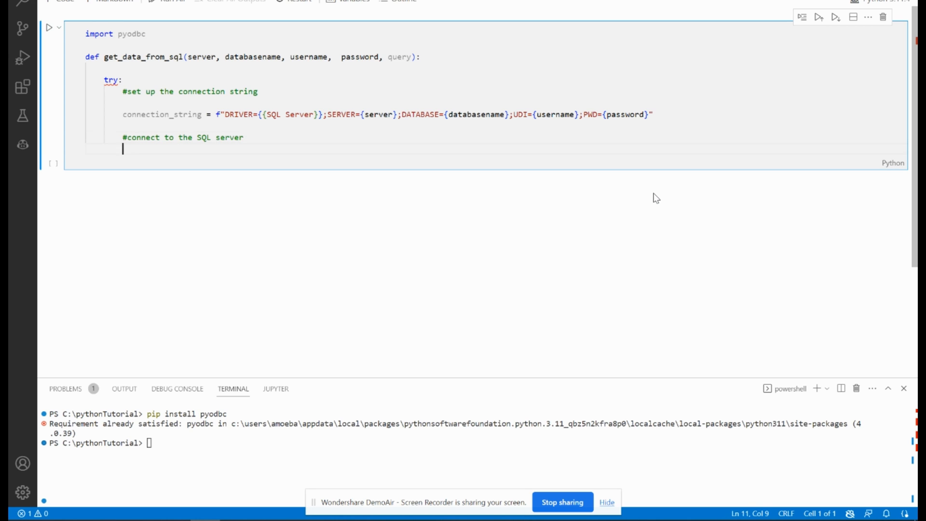
{"action": "type", "text": "conn ="}
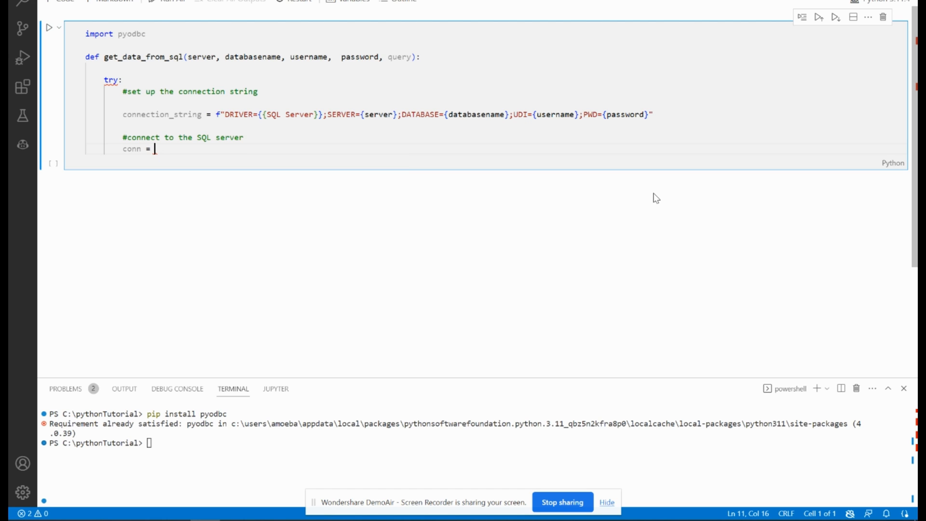
{"action": "type", "text": "p"}
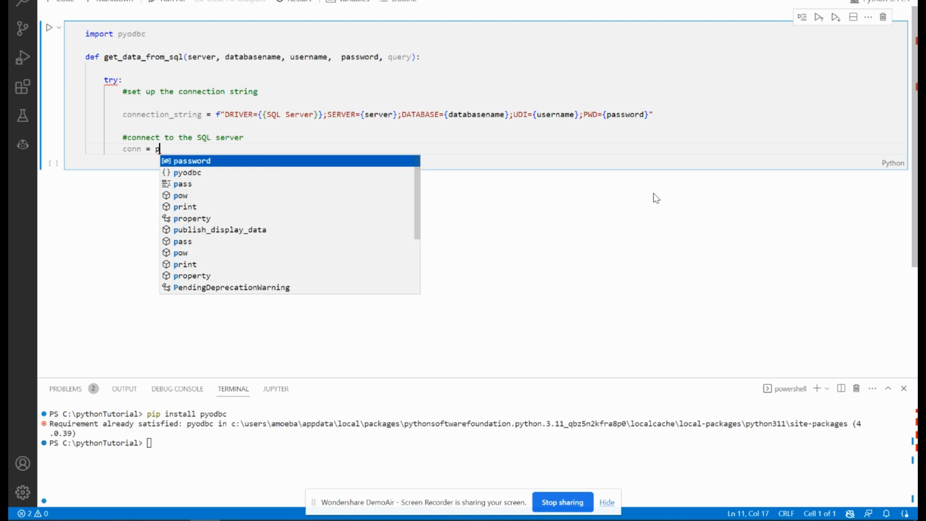
{"action": "type", "text": "y"}
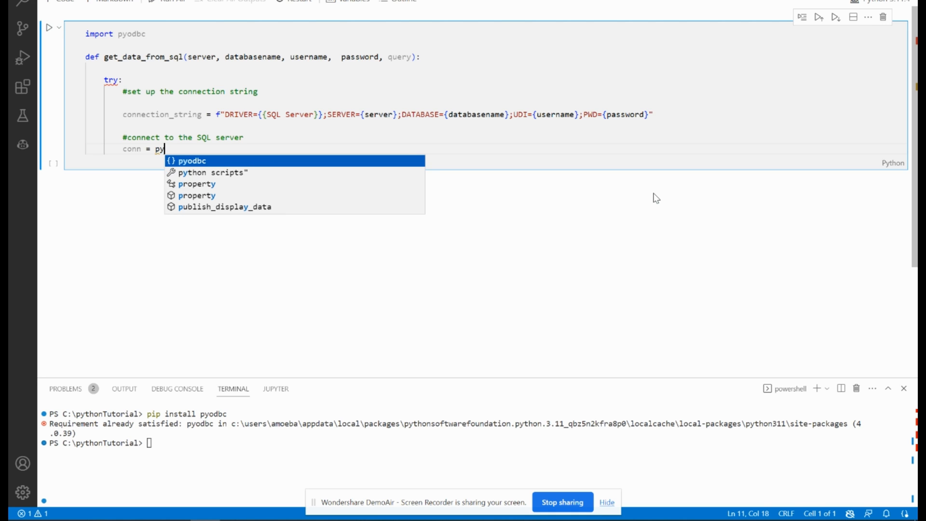
{"action": "type", "text": "odbc."}
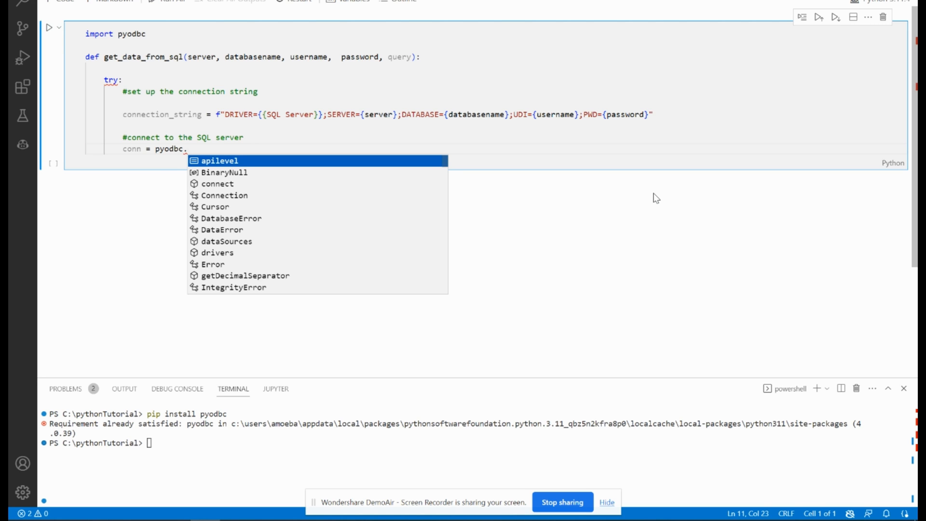
{"action": "type", "text": "connect()"}
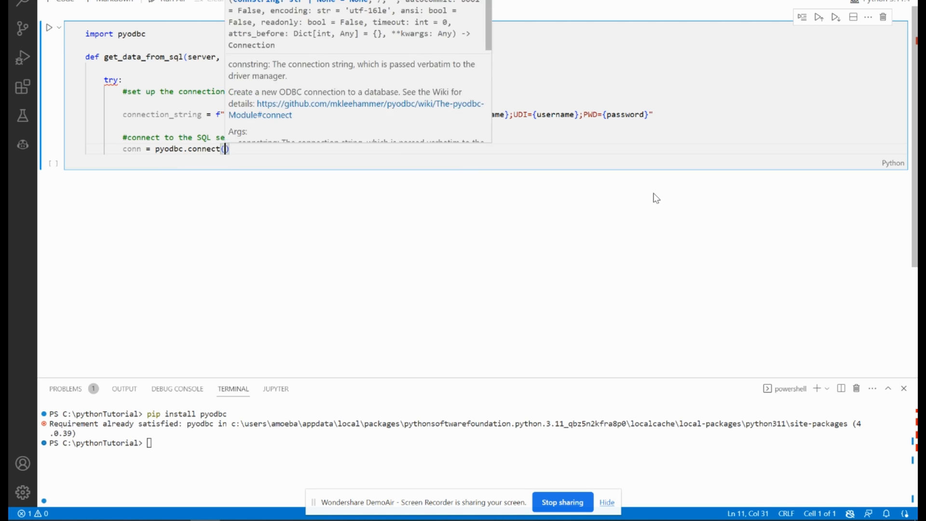
{"action": "type", "text": "connection_string"}
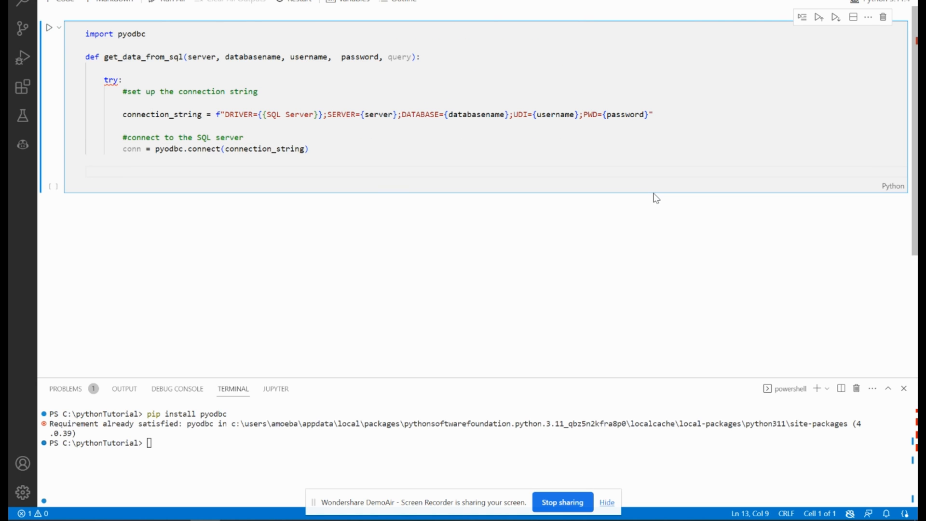
- Add a 'create a cursor' comment and start the cursor = line, correcting a typo
{"action": "type", "text": "#create a cu"}
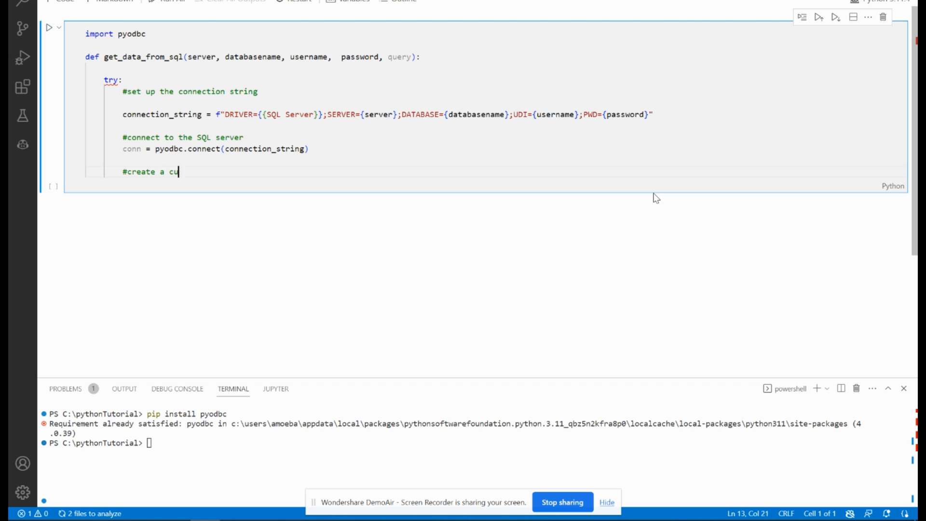
{"action": "type", "text": "sor to execute the query"}
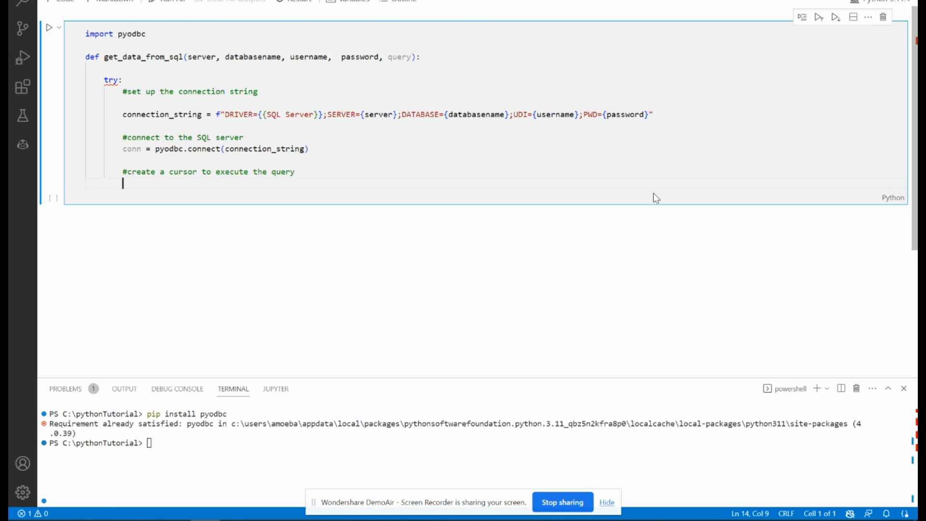
{"action": "type", "text": "cusr"}
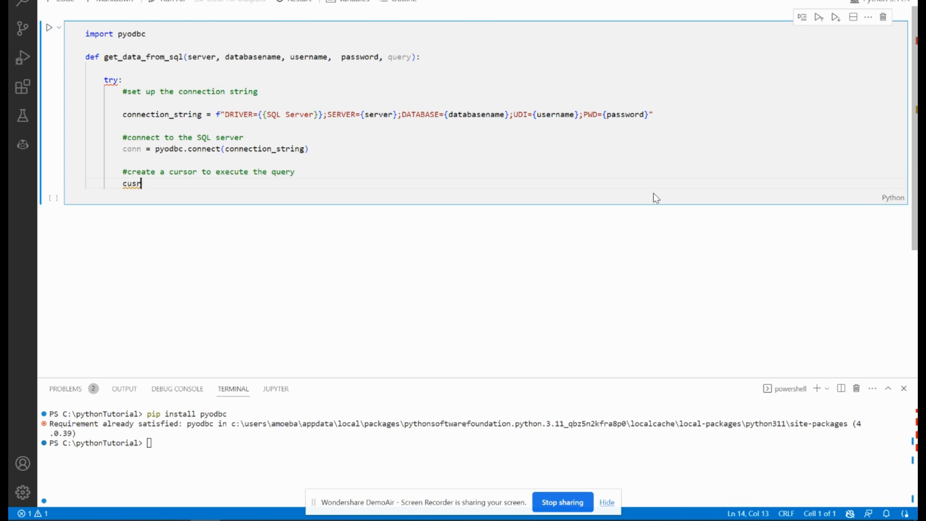
{"action": "key", "text": "BackSpace"}
{"action": "type", "text": "rsor ="}
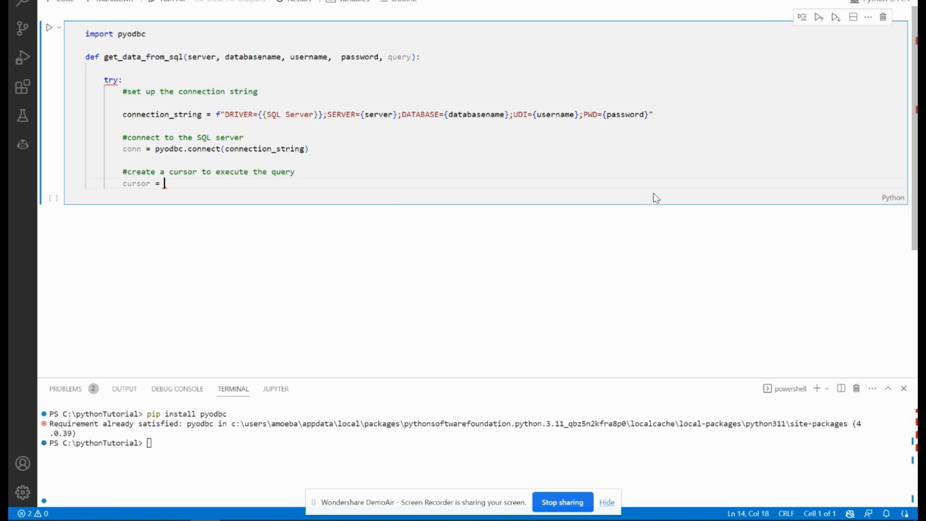
- Finish cursor = conn.cursor() and add an 'execute the query and fetch the data' comment
{"action": "type", "text": "conn.c"}
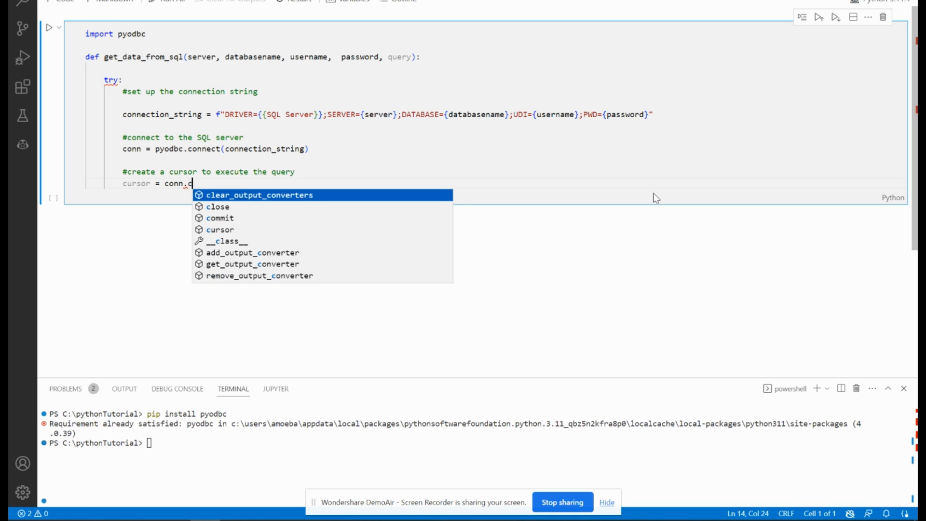
{"action": "type", "text": "ursor()"}
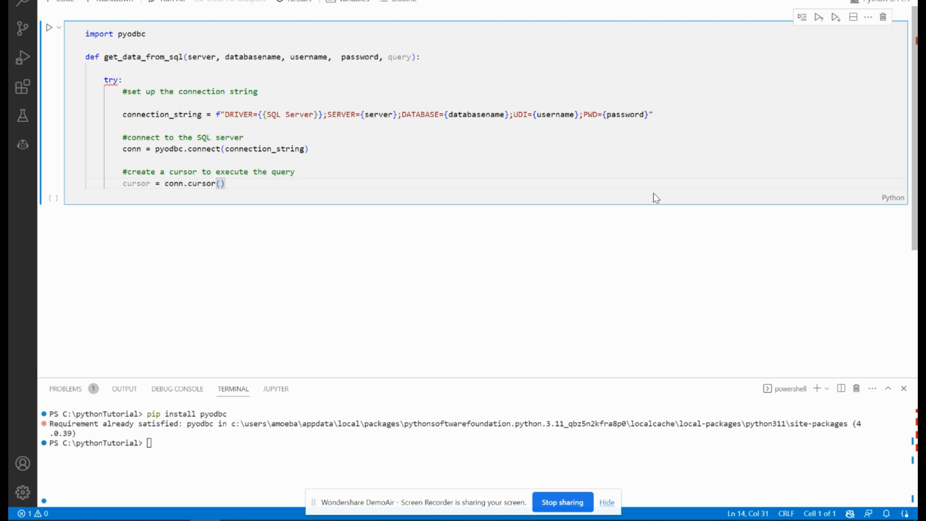
{"action": "type", "text": "#exec"}
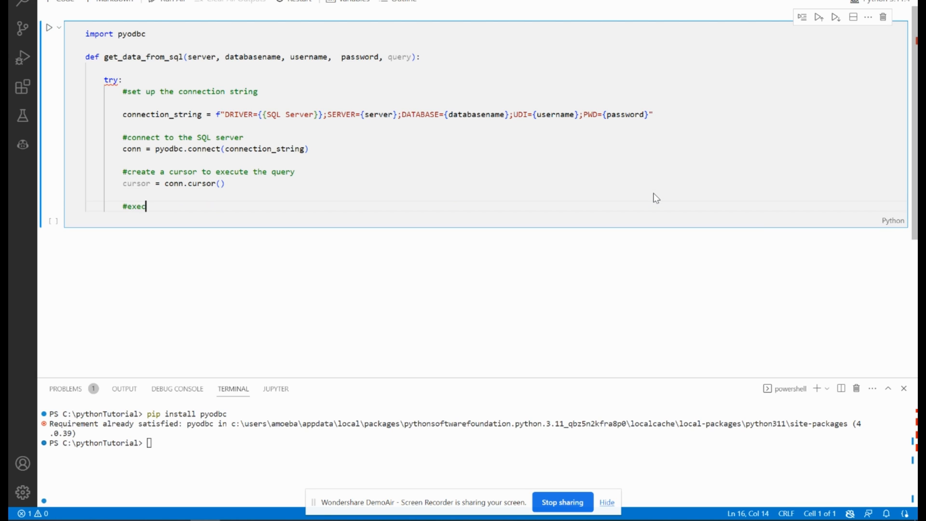
{"action": "type", "text": "ute the query"}
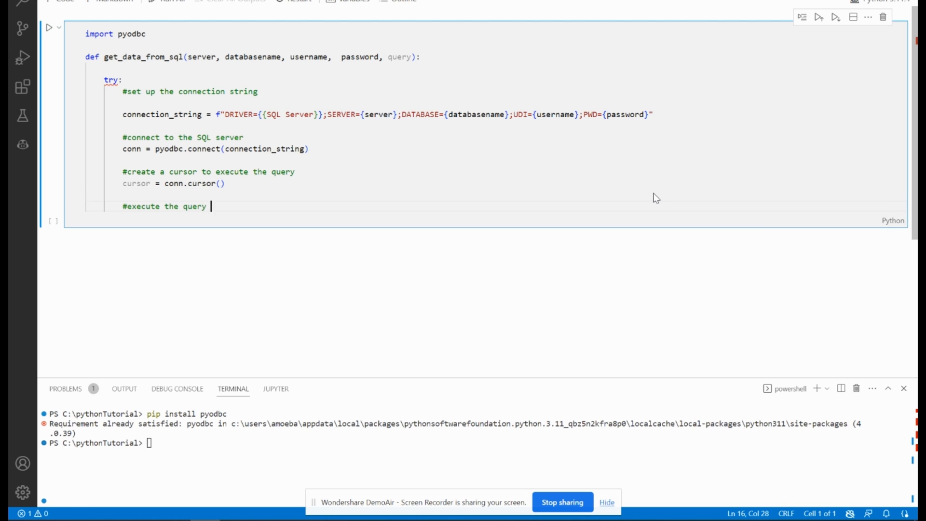
{"action": "type", "text": "and fetch the data"}
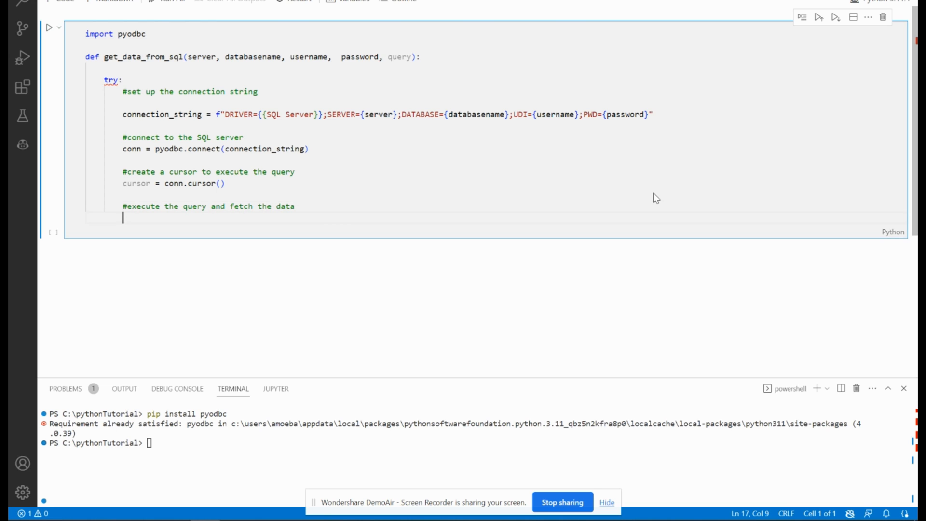
- Add cursor.execute(query) and data = cursor.fetchall() to run the query and store the rows
{"action": "type", "text": "cur"}
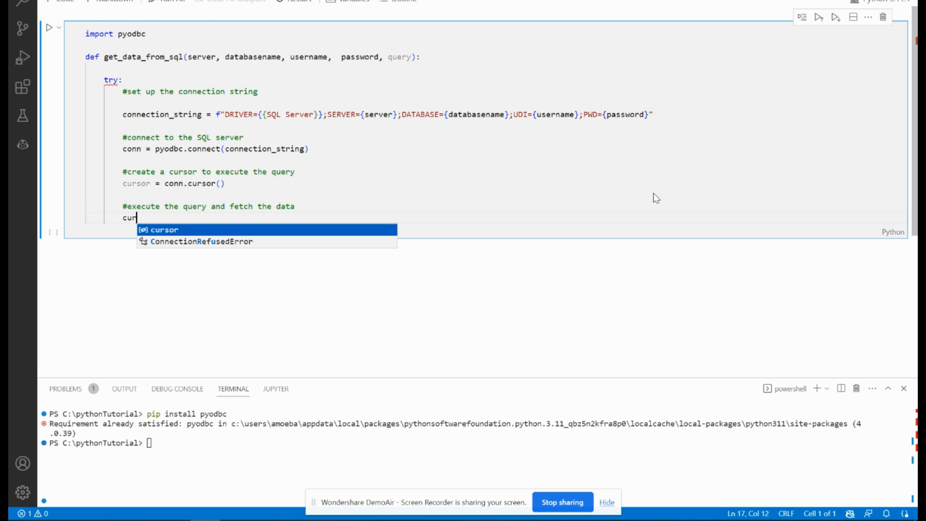
{"action": "type", "text": "sor.execute"}
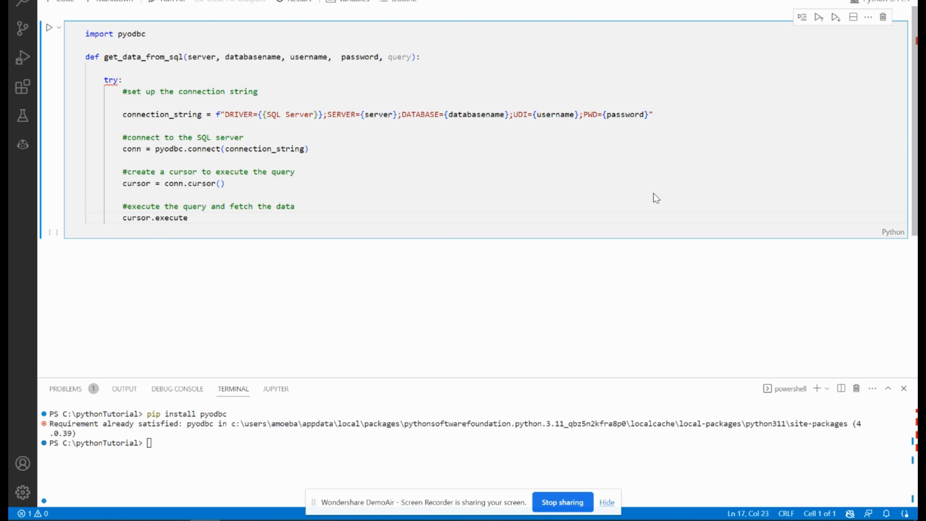
{"action": "type", "text": "(query)"}
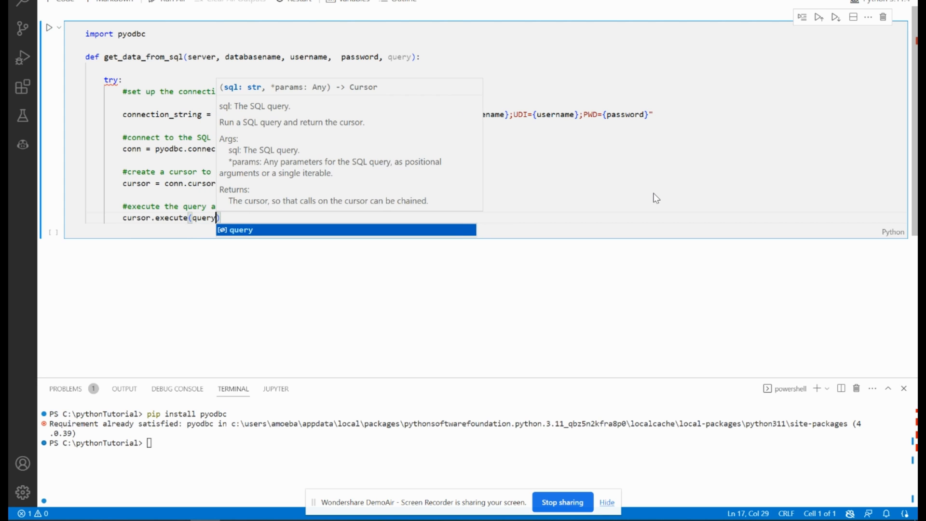
{"action": "type", "text": "c"}
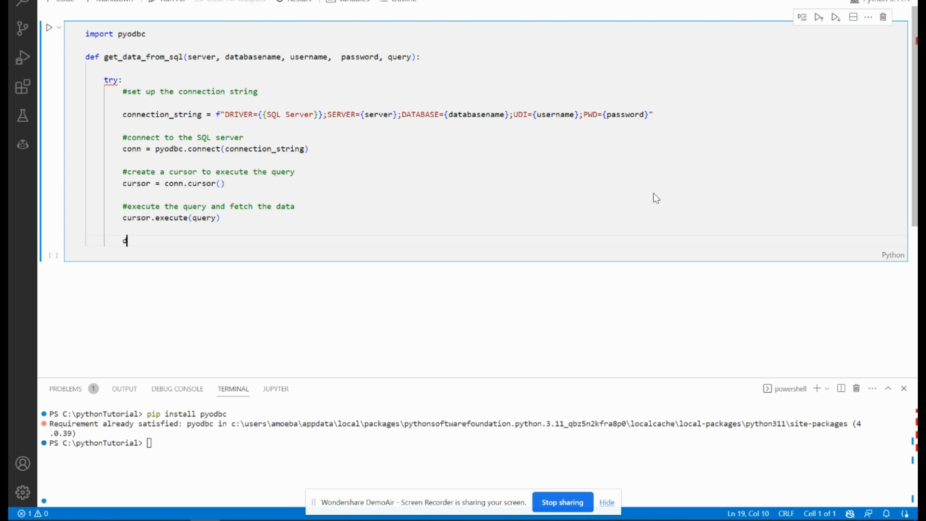
{"action": "type", "text": "data ="}
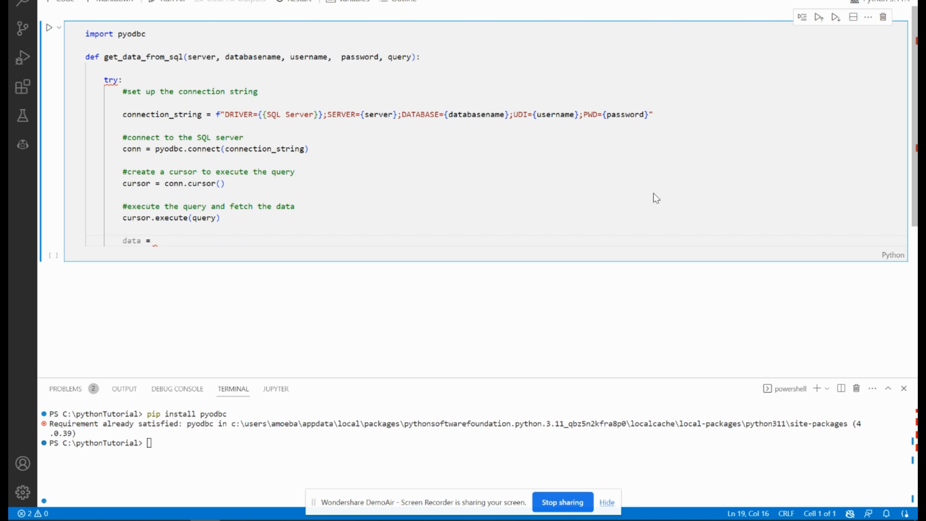
{"action": "type", "text": "cursor.fetchall("}
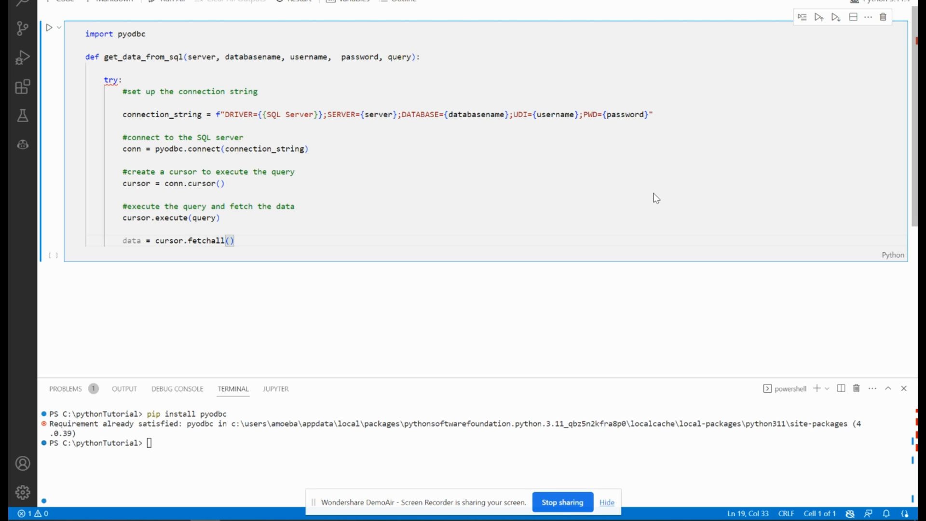
{"action": "key", "text": "enter"}
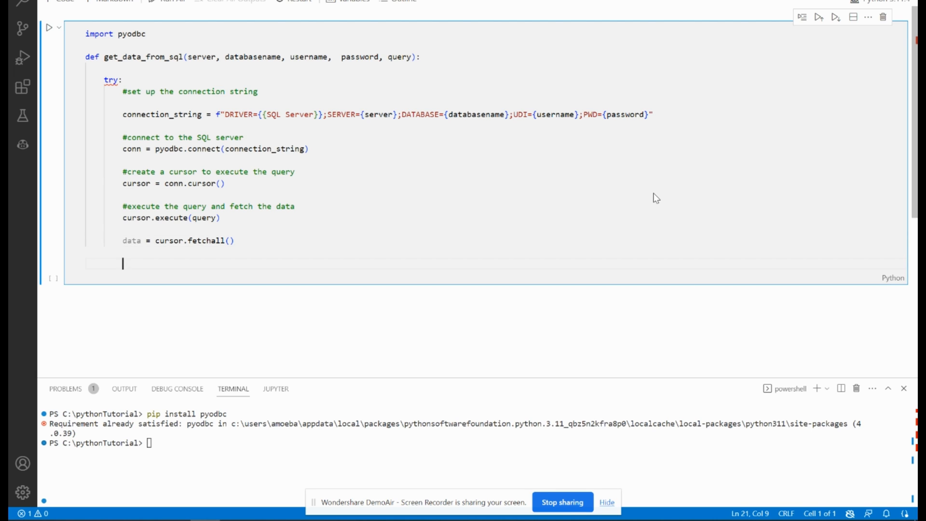
- Add a close comment, cursor.close(), conn.close(), and return data
{"action": "type", "text": "#close the cur"}
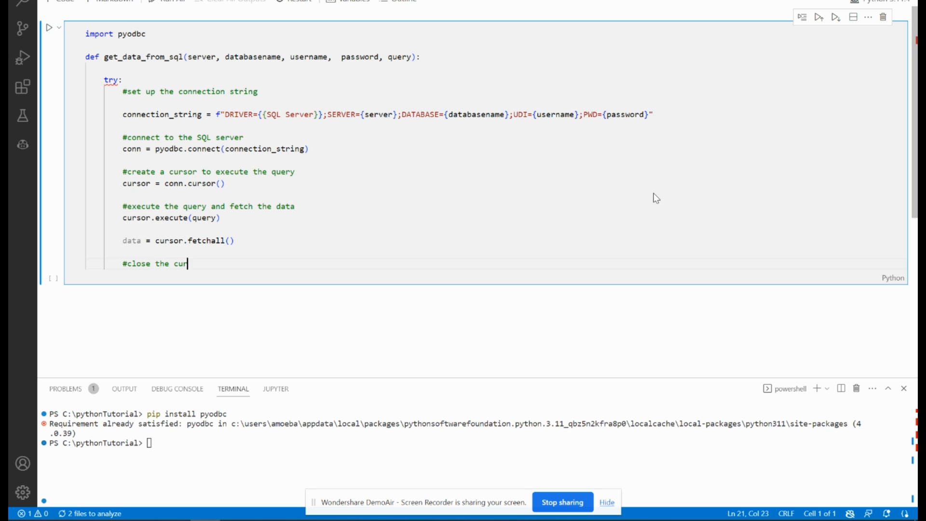
{"action": "type", "text": "or and connection"}
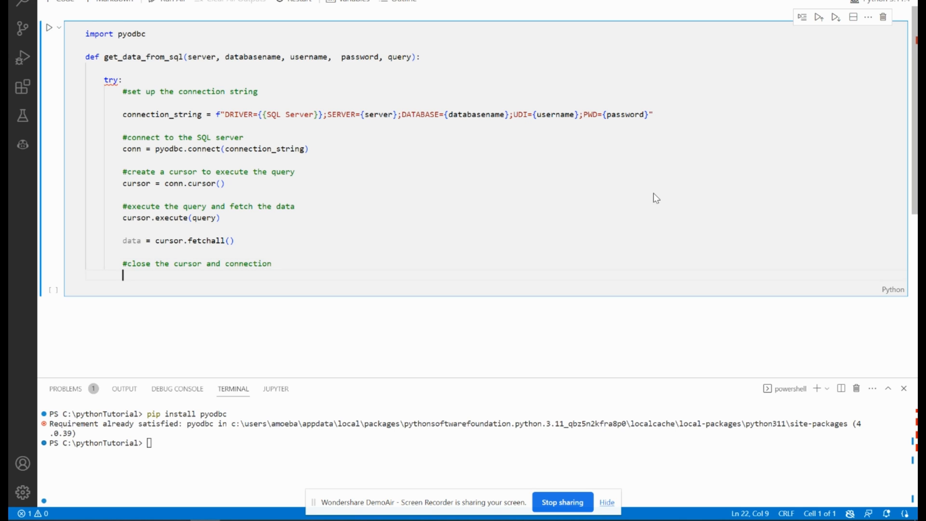
{"action": "type", "text": "cursor.close("}
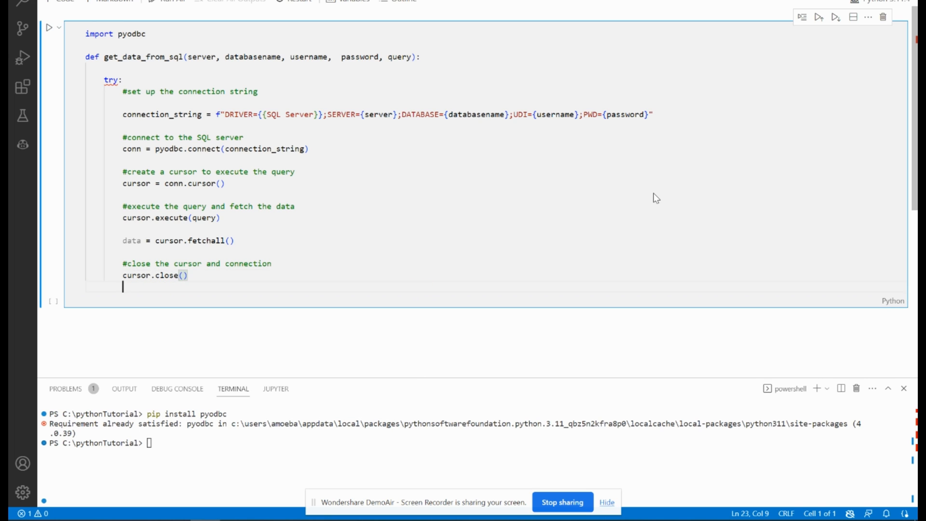
{"action": "type", "text": "cus"}
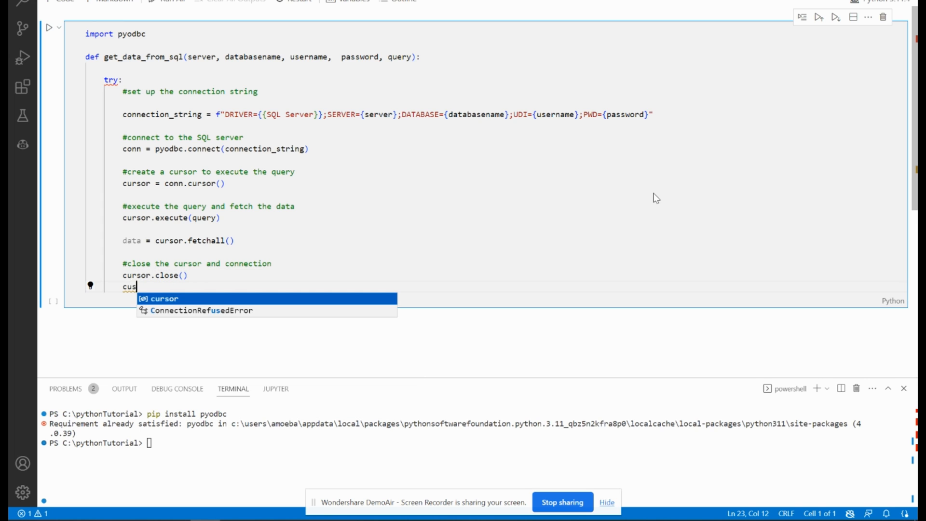
{"action": "type", "text": "conn"}
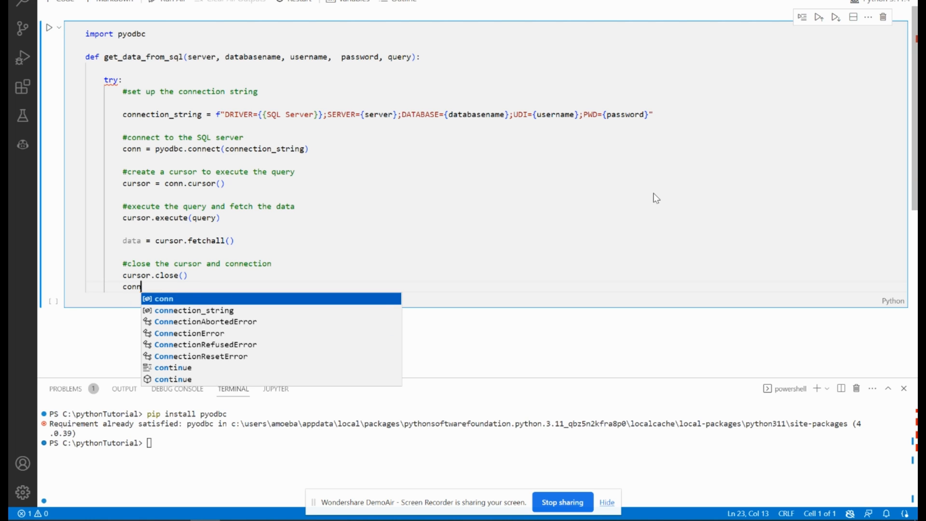
{"action": "type", "text": ".close("}
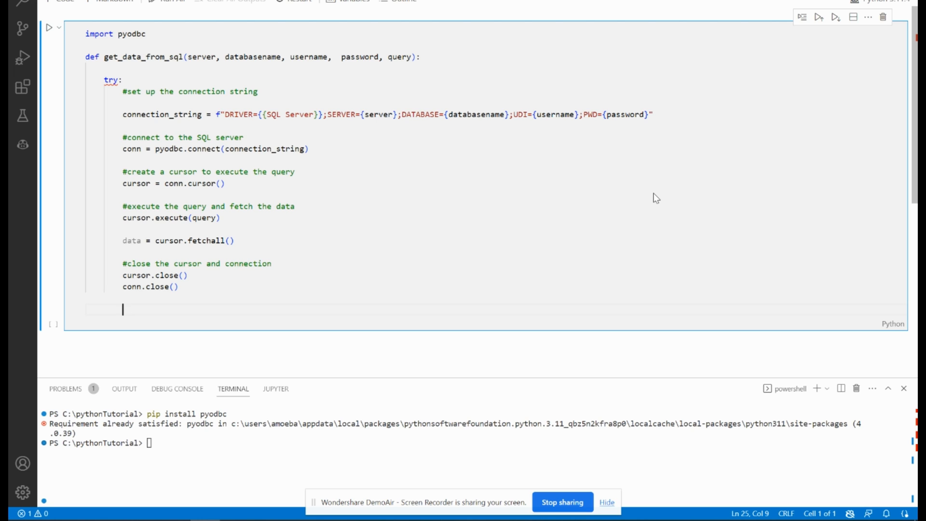
{"action": "type", "text": "r"}
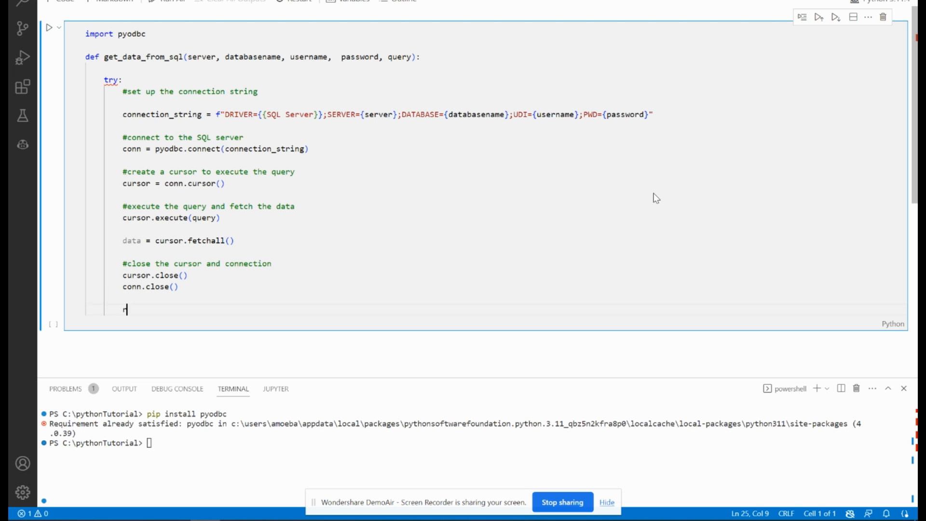
{"action": "type", "text": "eturn data"}
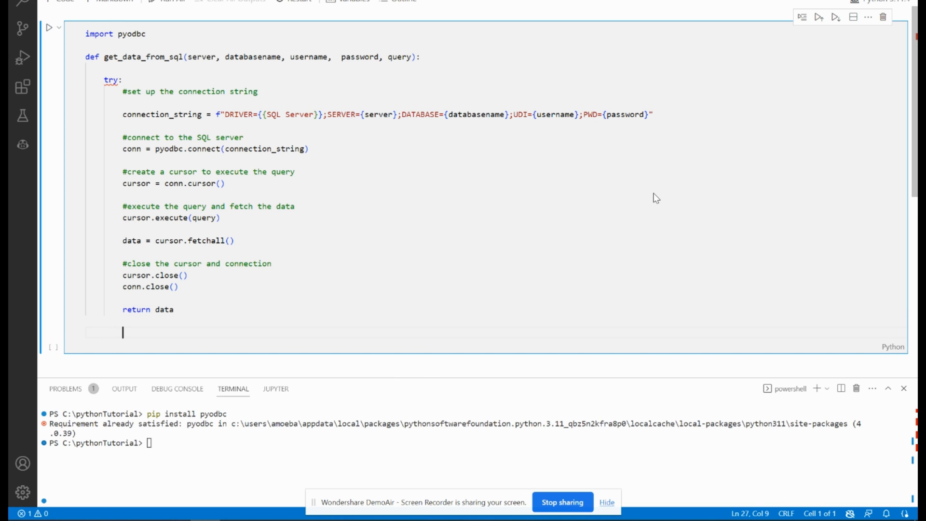
- Add except pyodbc.Error as e that prints the error f-string, fixing a stray quote, and returns None
{"action": "type", "text": "except"}
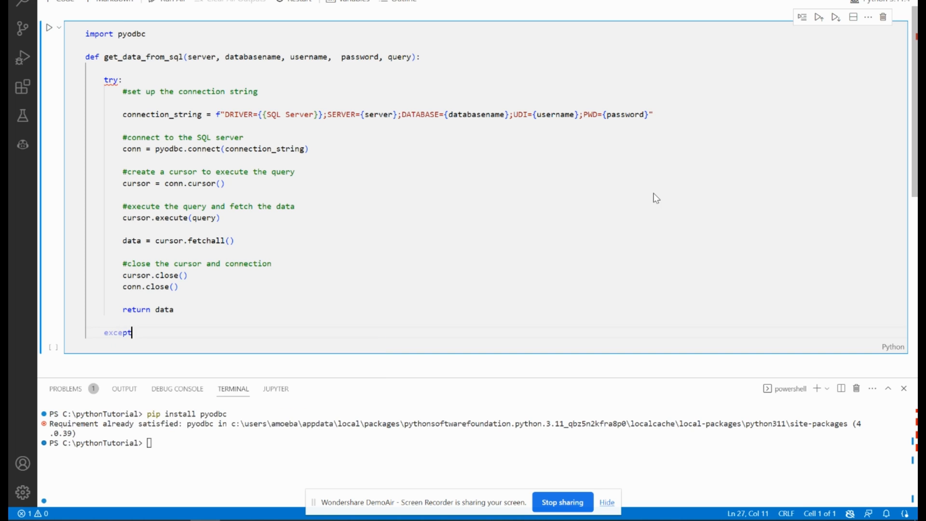
{"action": "type", "text": "p"}
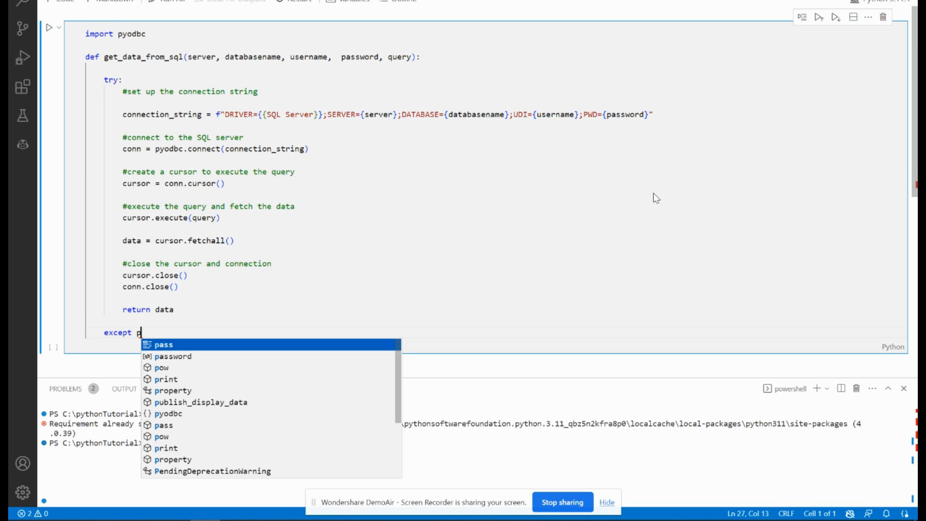
{"action": "type", "text": "yo"}
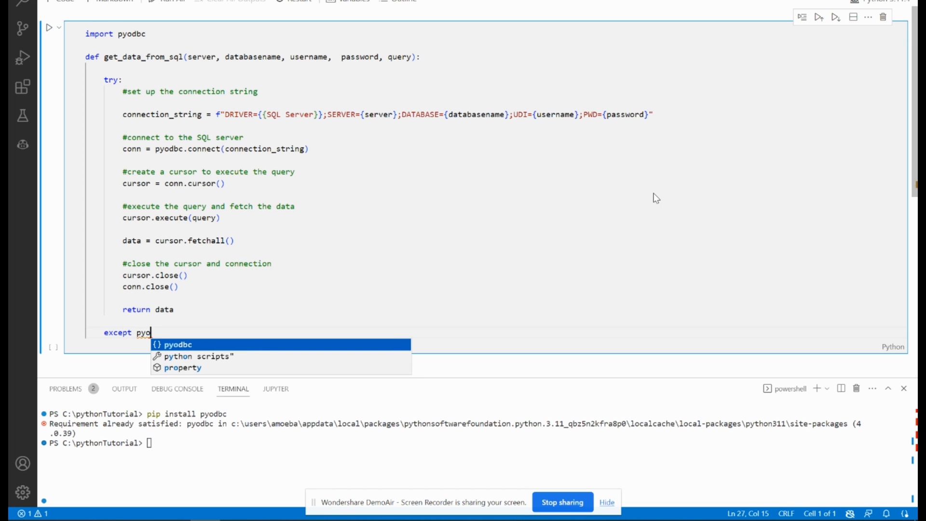
{"action": "type", "text": ".Error as e:"}
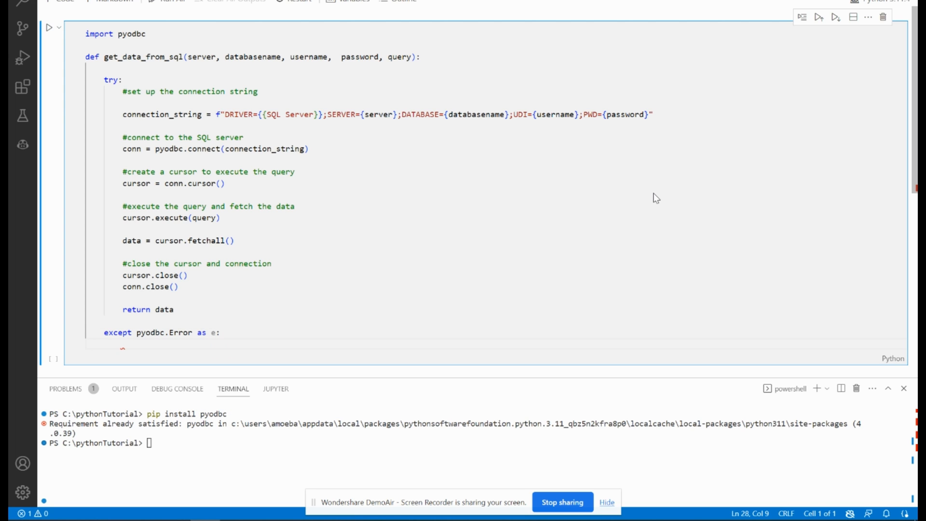
{"action": "type", "text": "print"}
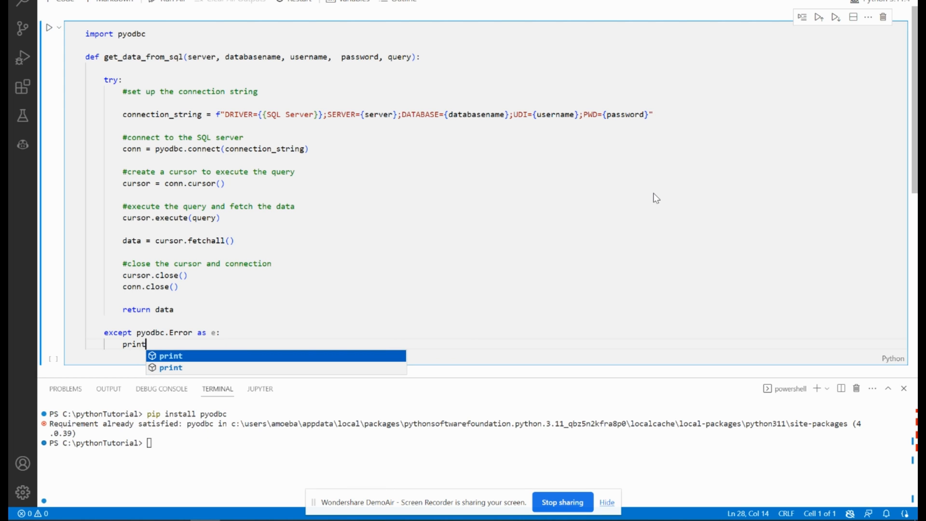
{"action": "type", "text": "(f\"Error: \" {e"}
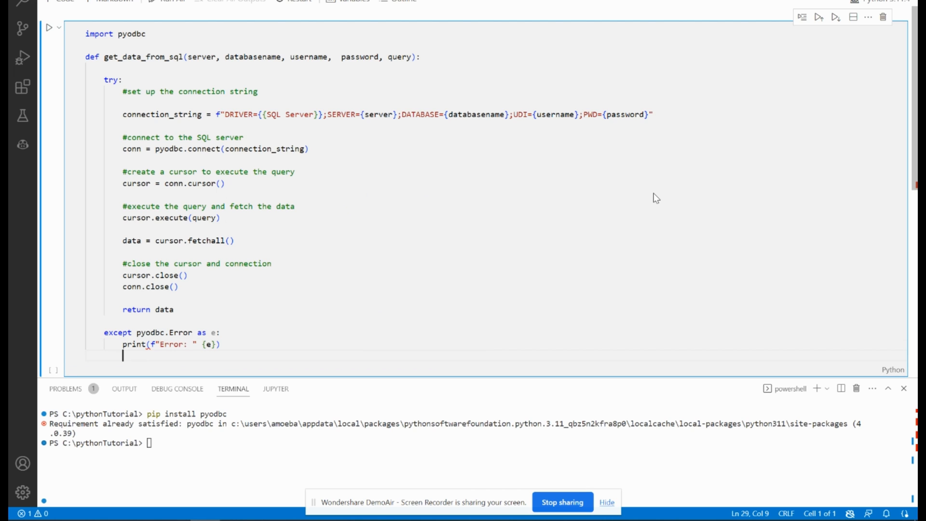
{"action": "double_click", "coordinate": [133, 343]}
{"action": "type", "text": "\""}
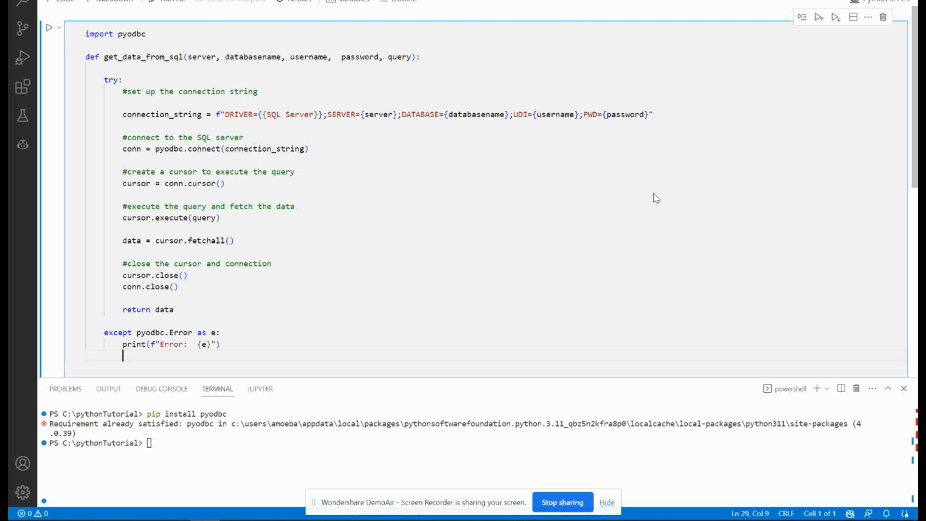
{"action": "type", "text": "return none"}
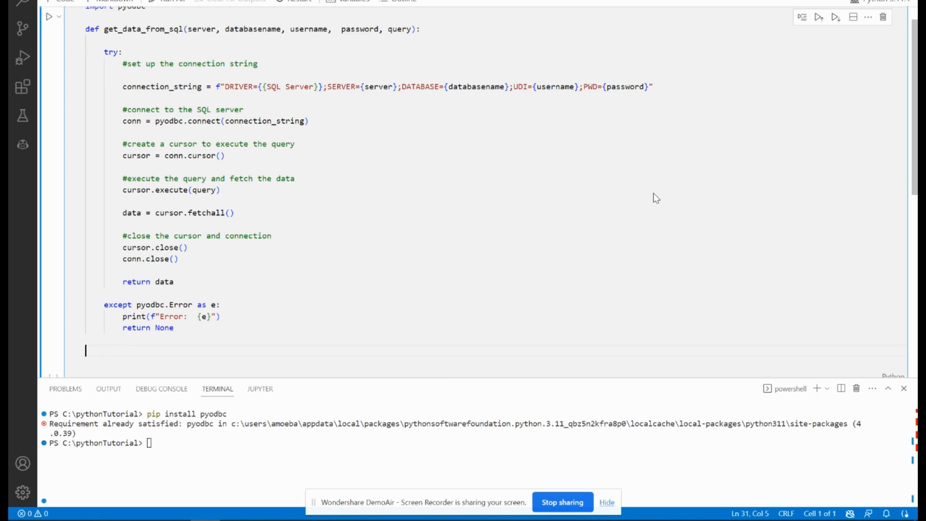
- Add the if __name__ == "__main__": guard and a 'replace the following variables for sql server' comment
{"action": "type", "text": "if"}
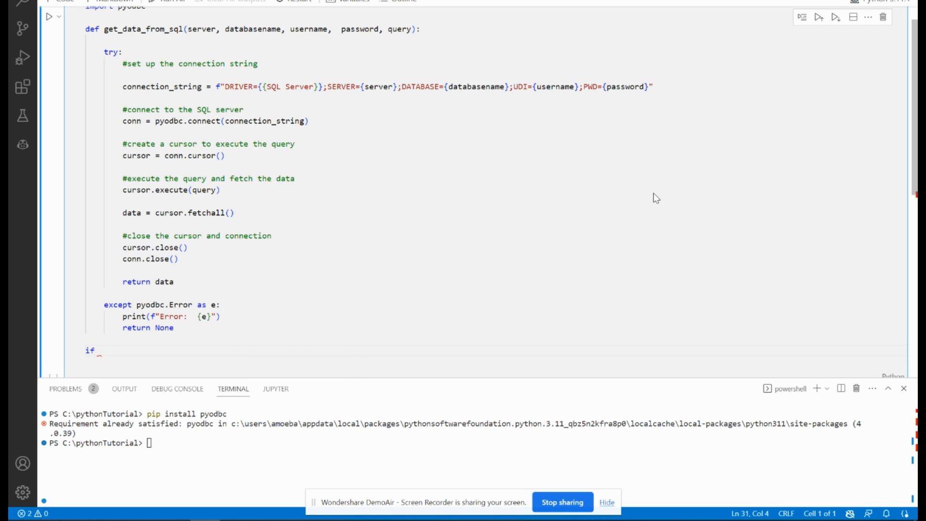
{"action": "type", "text": "("}
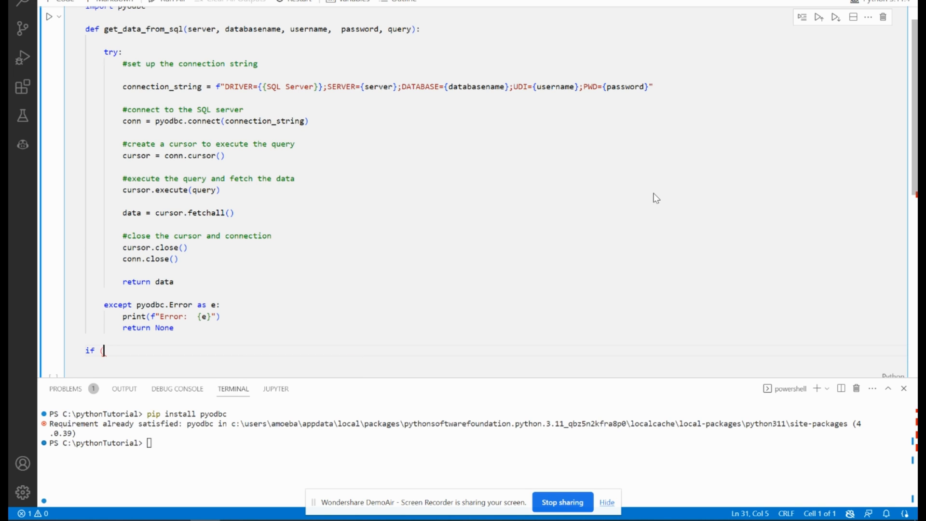
{"action": "type", "text": "))"}
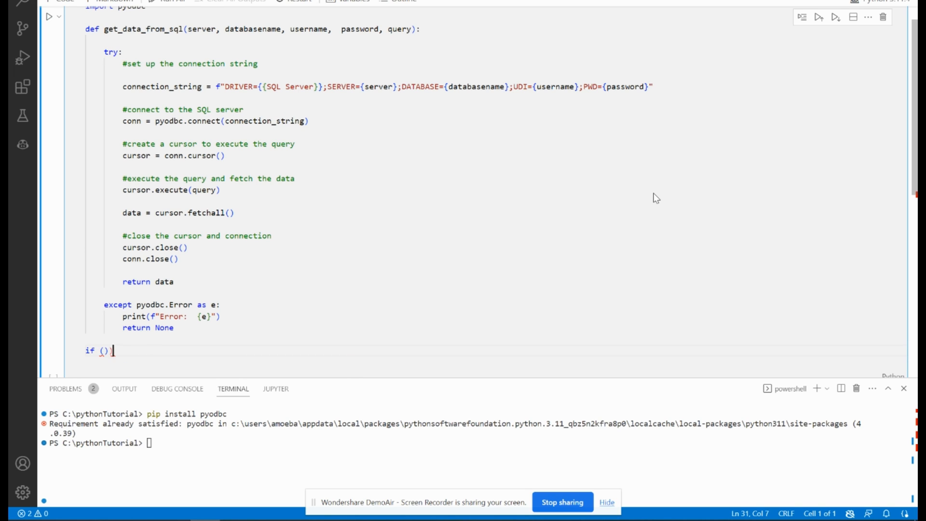
{"action": "type", "text": "_"}
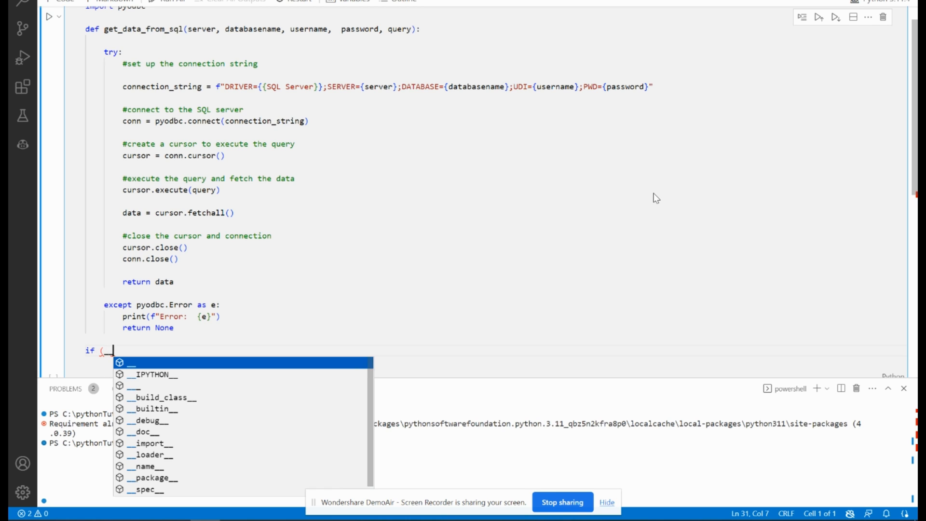
{"action": "type", "text": "__name__ =="}
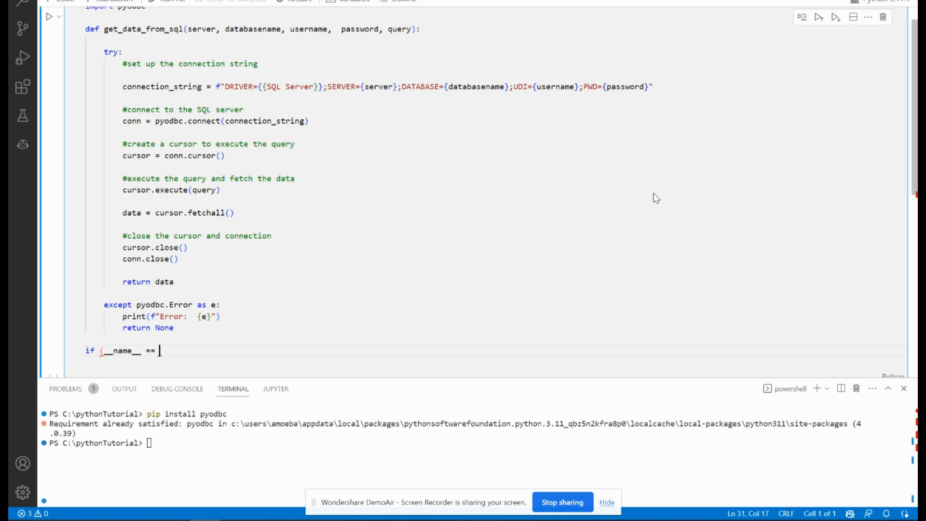
{"action": "type", "text": "\"__main__"}
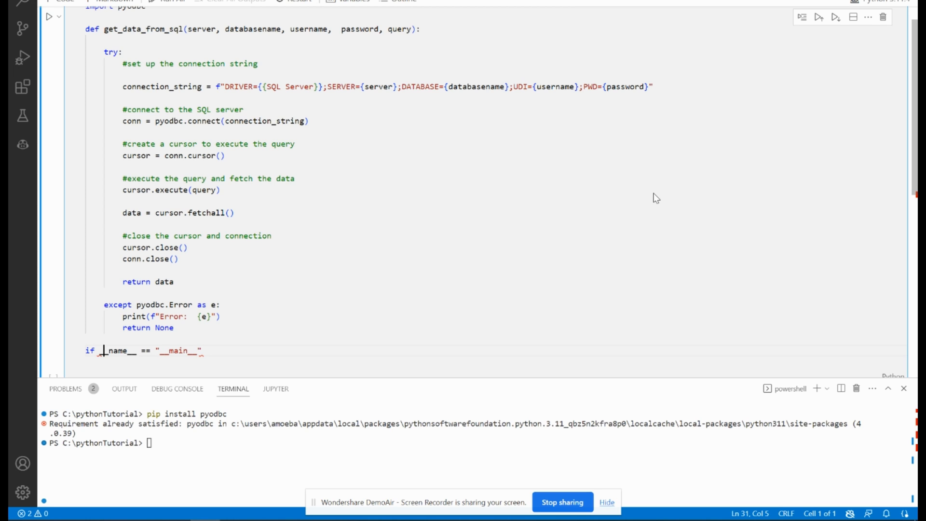
{"action": "type", "text": ":"}
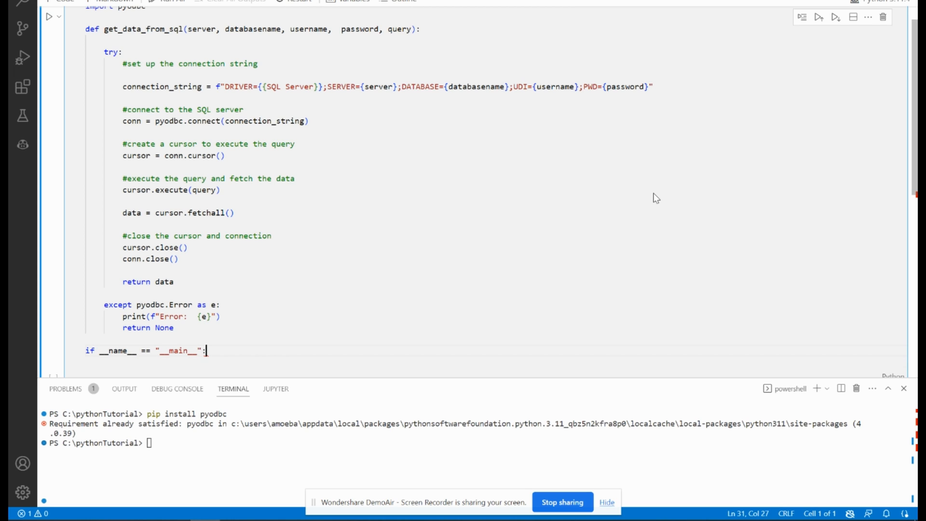
{"action": "key", "text": "enter"}
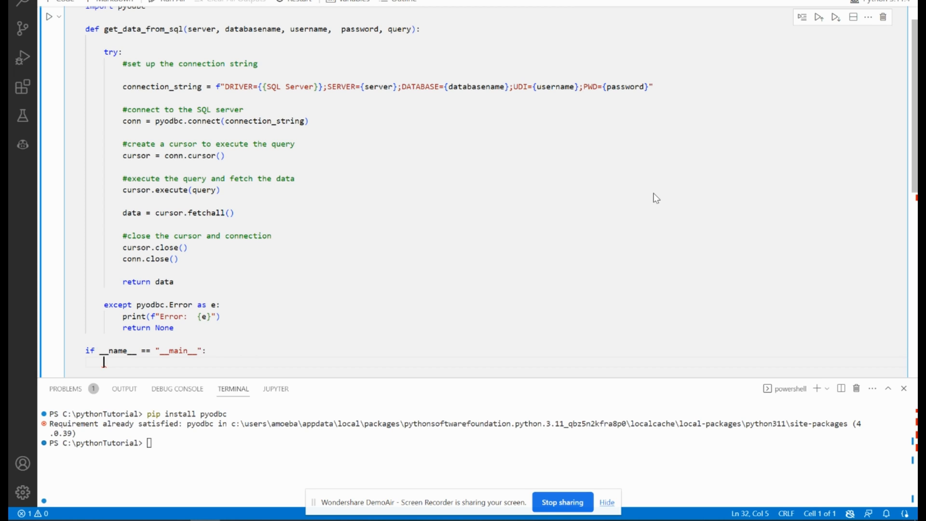
{"action": "type", "text": "#replace the following variables"}
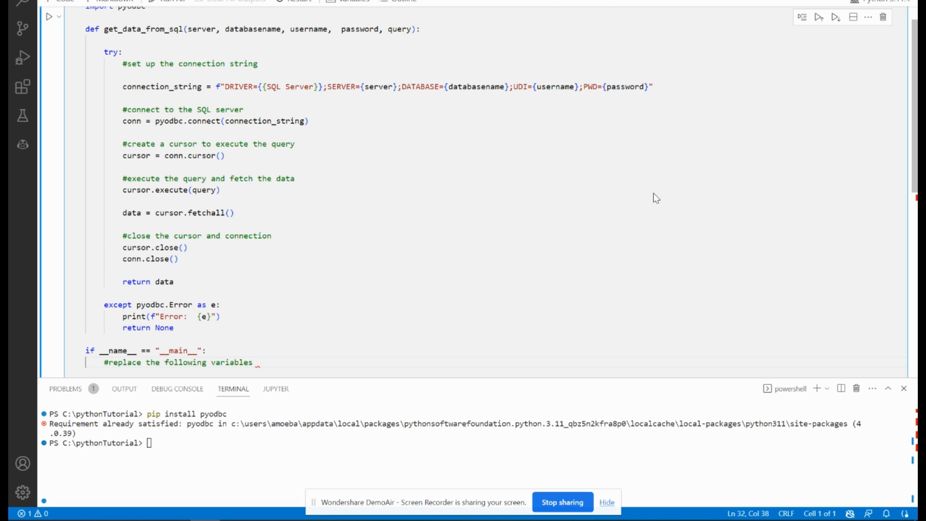
{"action": "type", "text": "for sql server credentiels"}
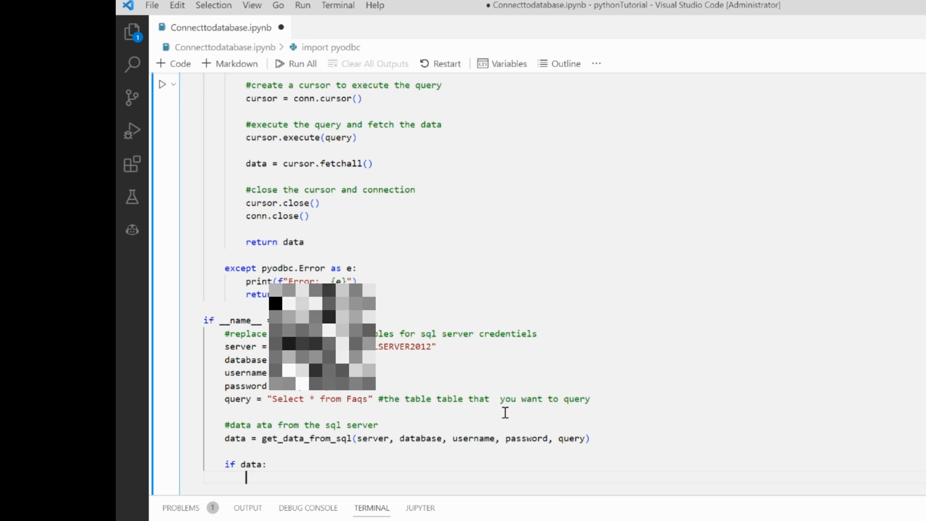
- Loop over data printing each row, else print 'Failed to retrieve data from SQL Server.'
{"action": "type", "text": "for"}
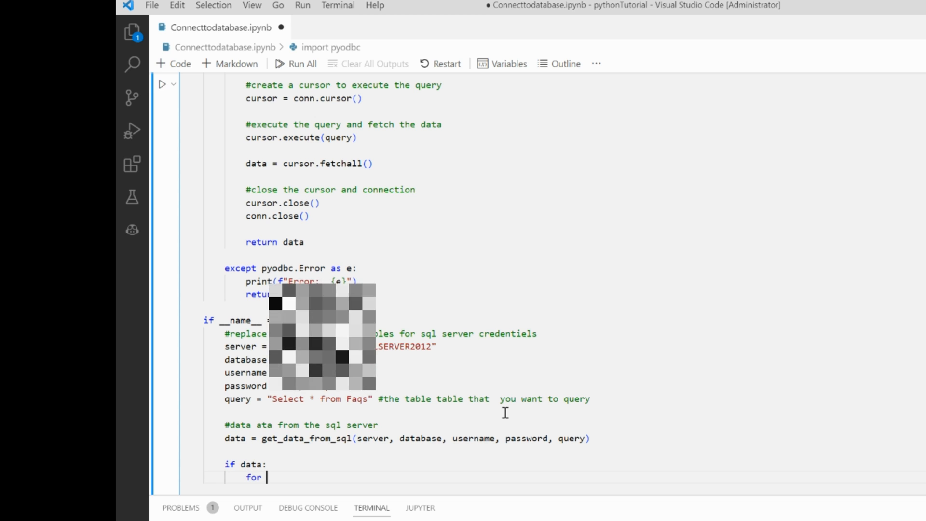
{"action": "type", "text": "row in data:"}
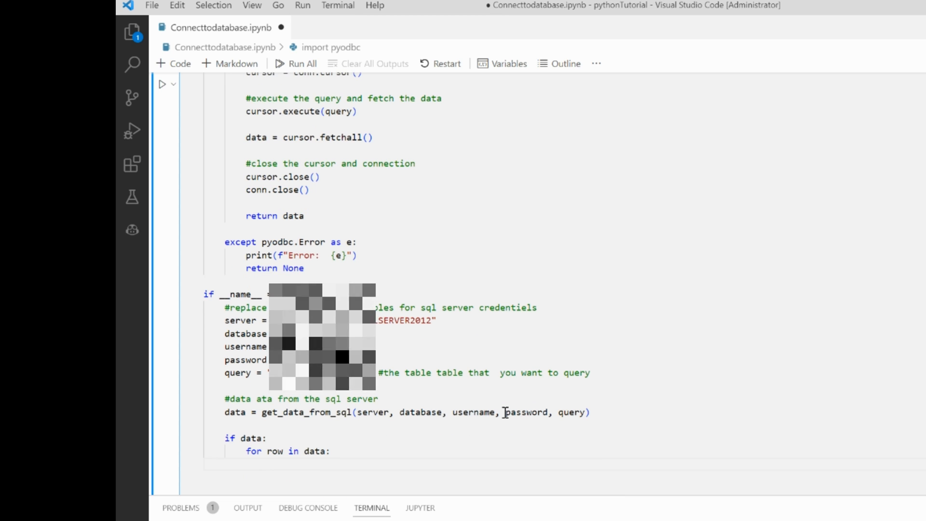
{"action": "type", "text": "print (row)"}
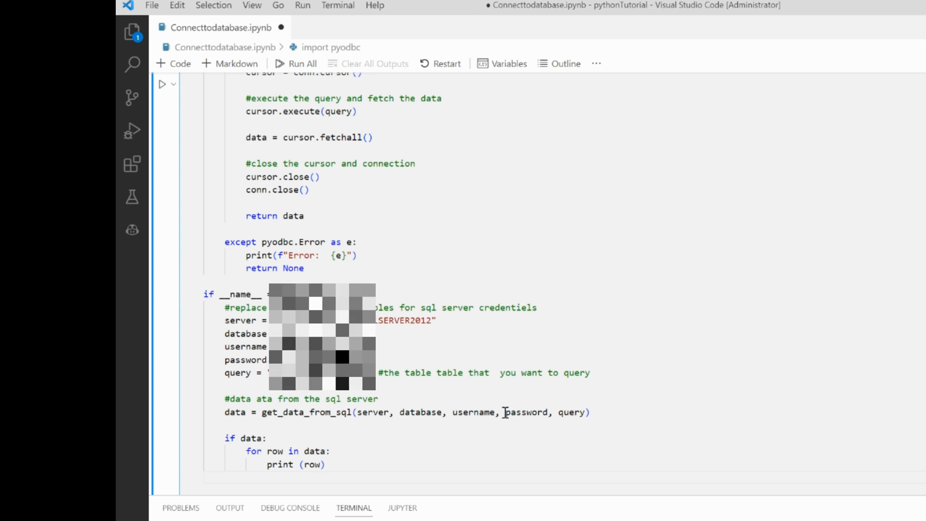
{"action": "type", "text": "else:"}
{"action": "type", "text": "print (\"failed to retrive da"}
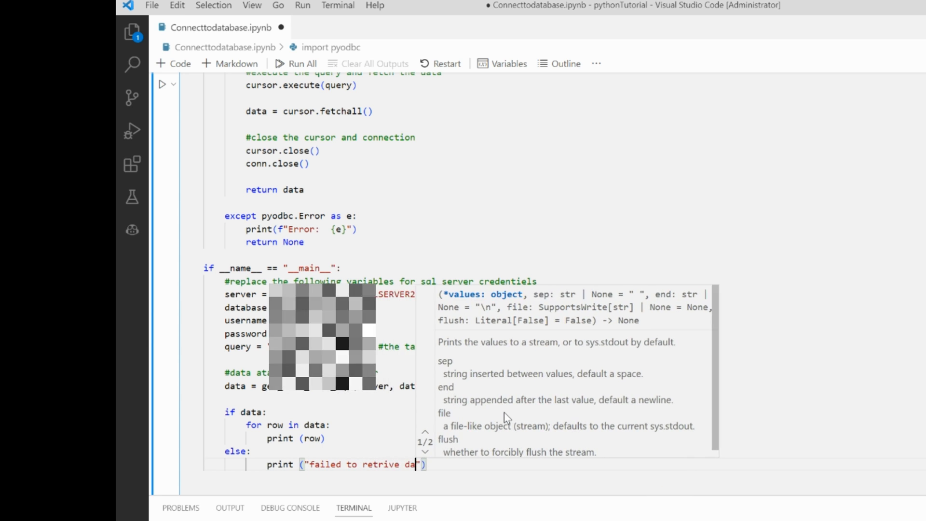
{"action": "type", "text": "from sq"}
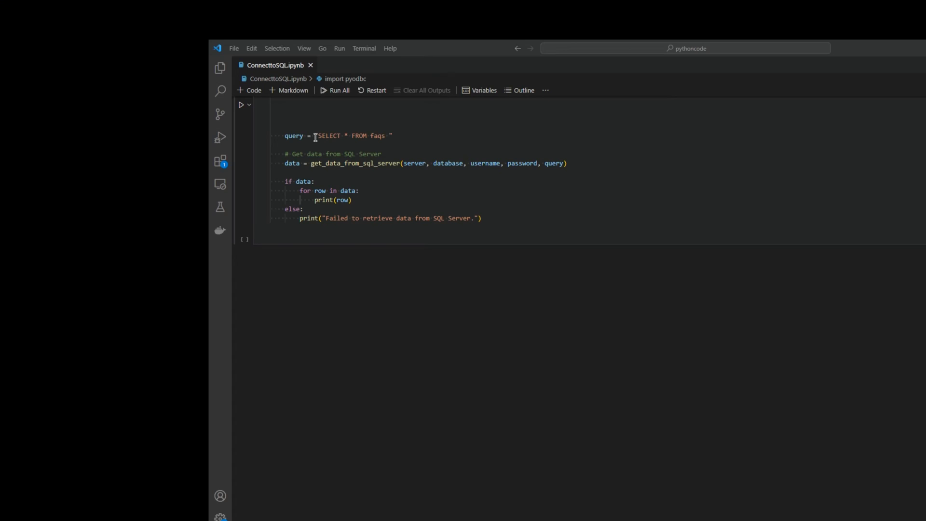
- Run the notebook cell so it prints the three FAQ rows fetched from the faqs table
{"action": "left_click_drag", "start_coordinate": [316, 135], "coordinate": [388, 135]}
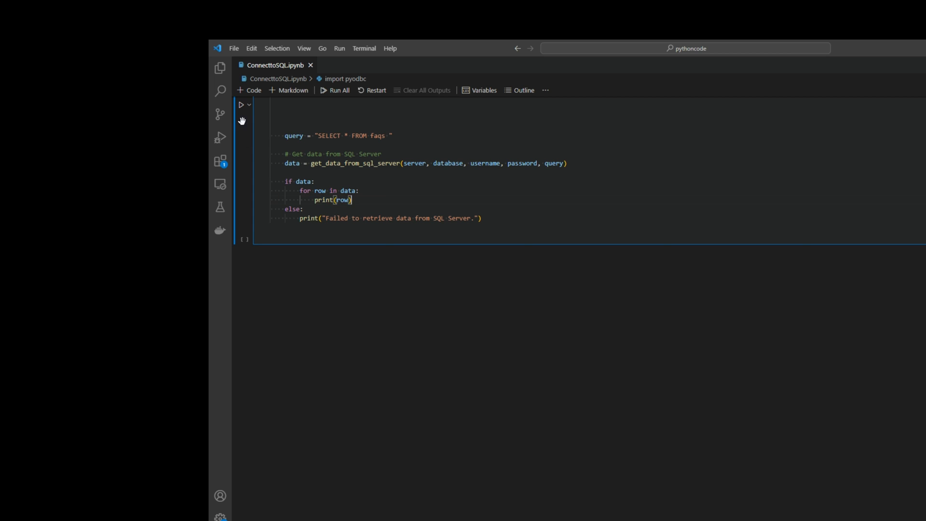
{"action": "left_click", "coordinate": [241, 104]}
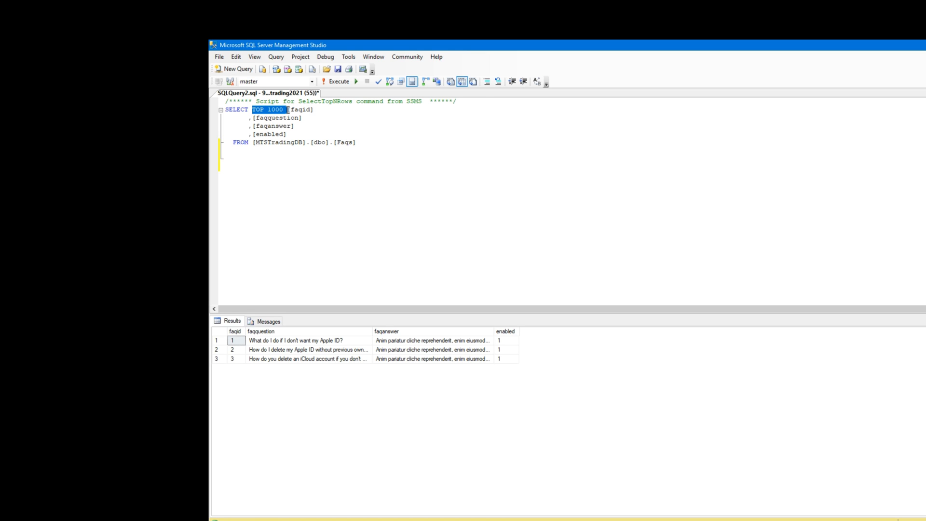
{"action": "left_click", "coordinate": [335, 81]}
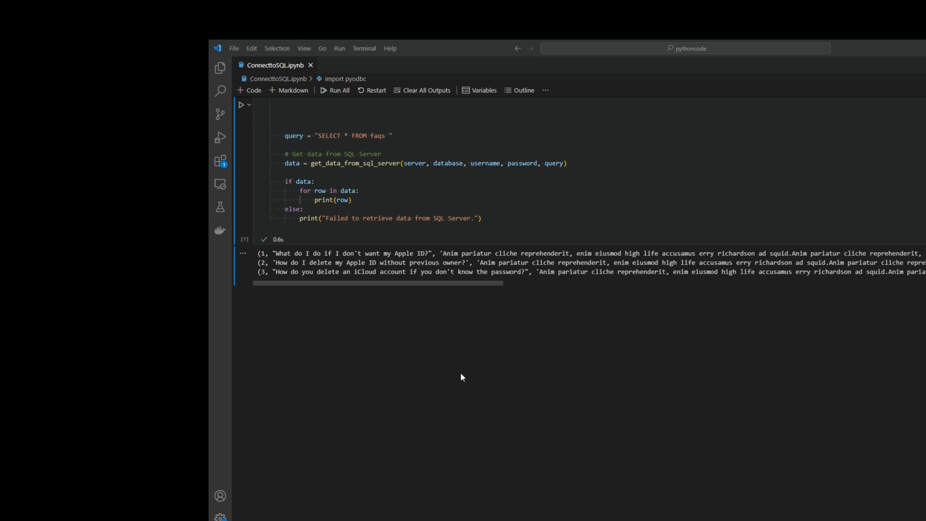
- Extend the query to 'SELECT * FROM faqs where faqid = 1'
{"action": "left_click", "coordinate": [387, 136]}
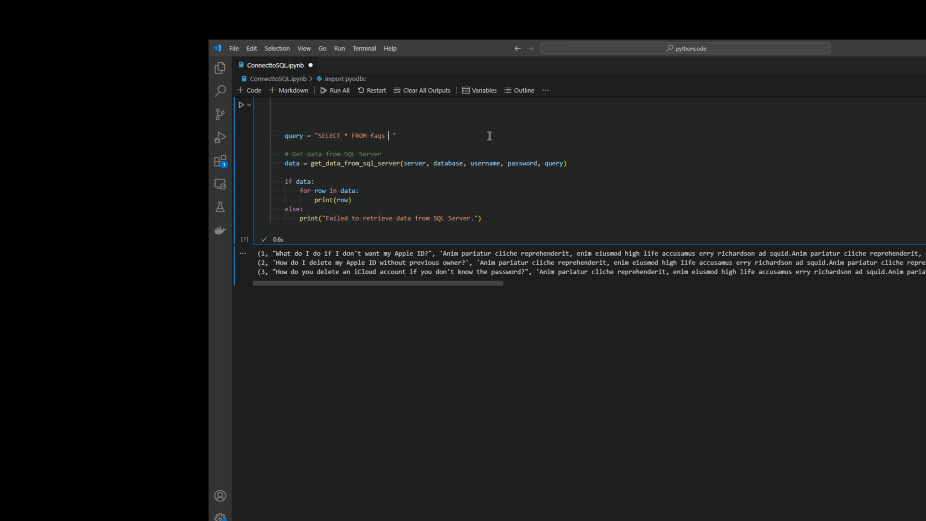
{"action": "type", "text": "where faq"}
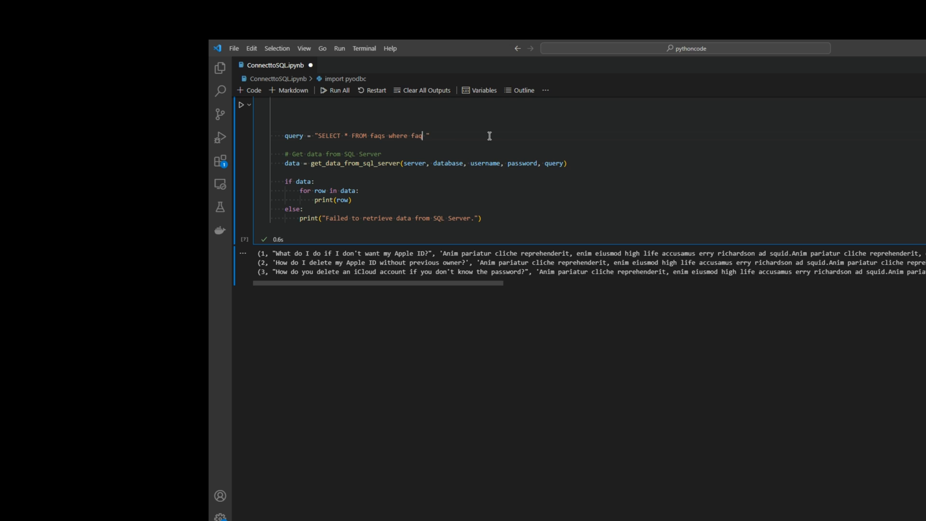
{"action": "type", "text": "id = 1"}
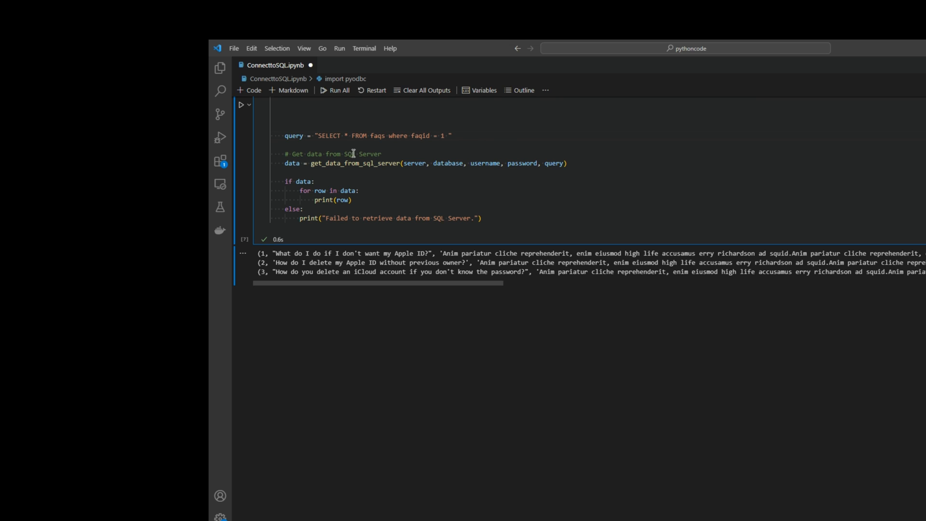